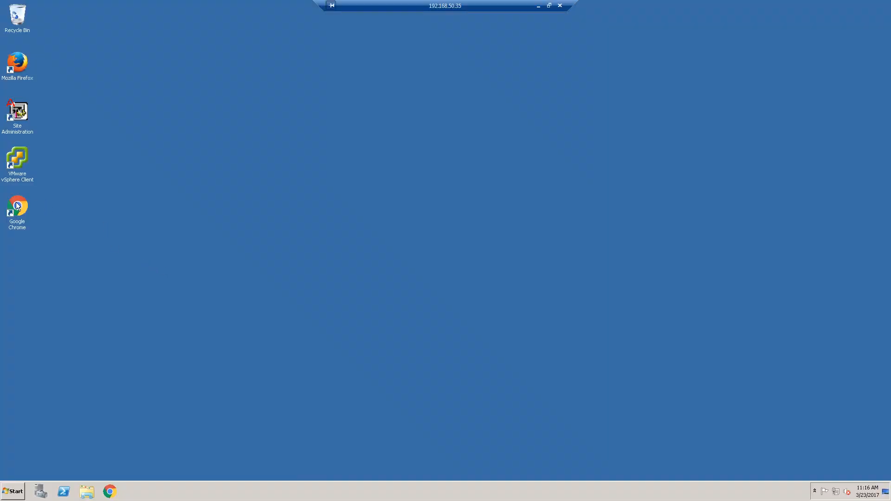
Launch Chrome and browse to the IP Office start page at 192.168.70.12
double_click(17, 206)
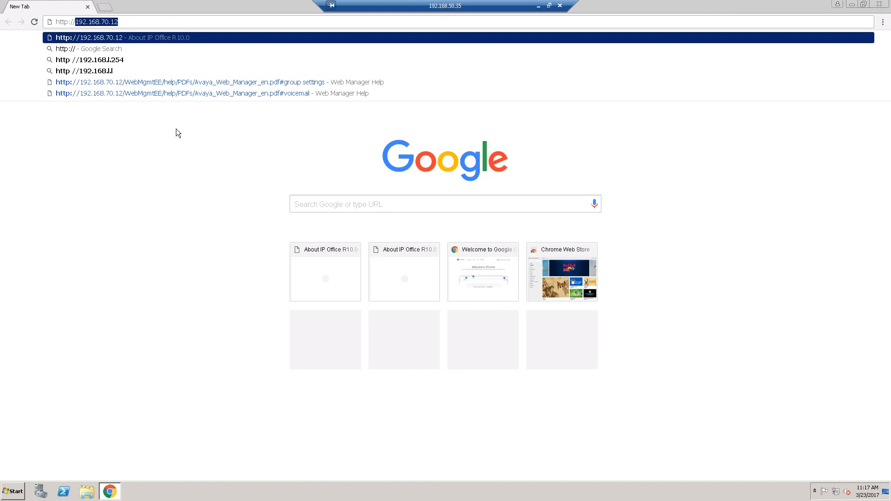
text(192.168.70.12/index.html)
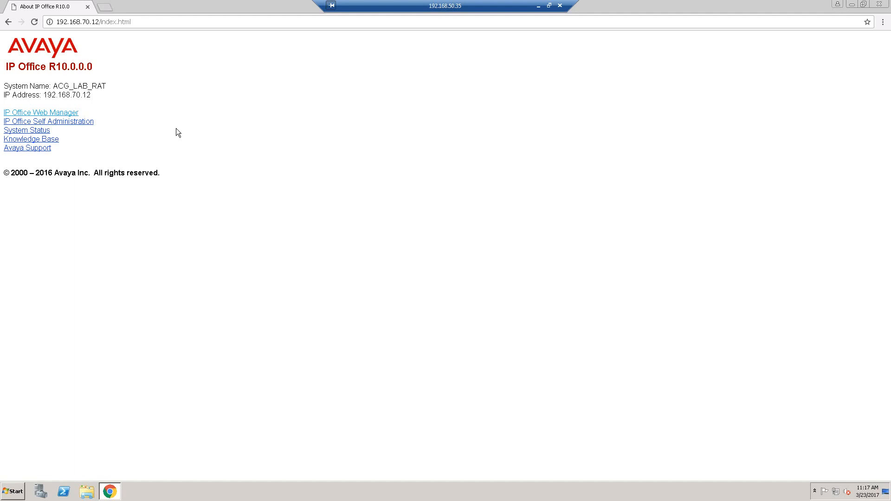
mouse_move(40, 112)
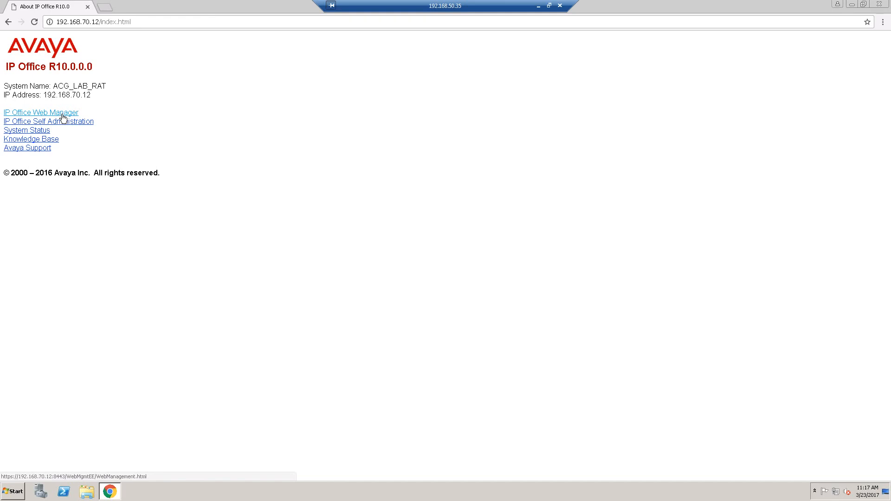
Follow the IP Office Web Manager link to reach the login page
click(40, 112)
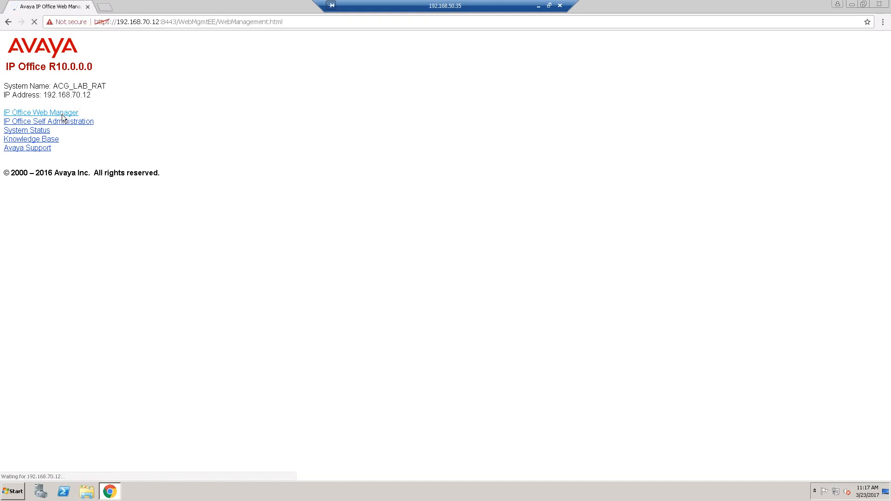
click(40, 112)
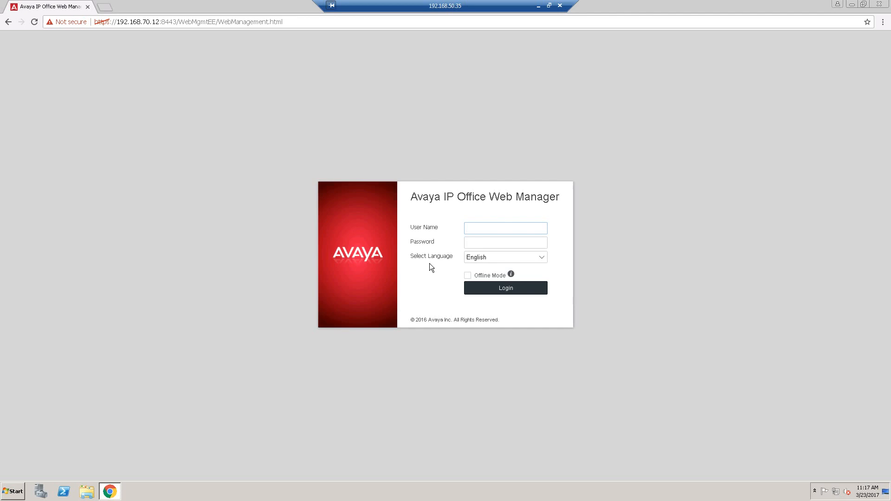
Log in as Administrator to reach the ACG_LAB_RAT dashboard
click(505, 228)
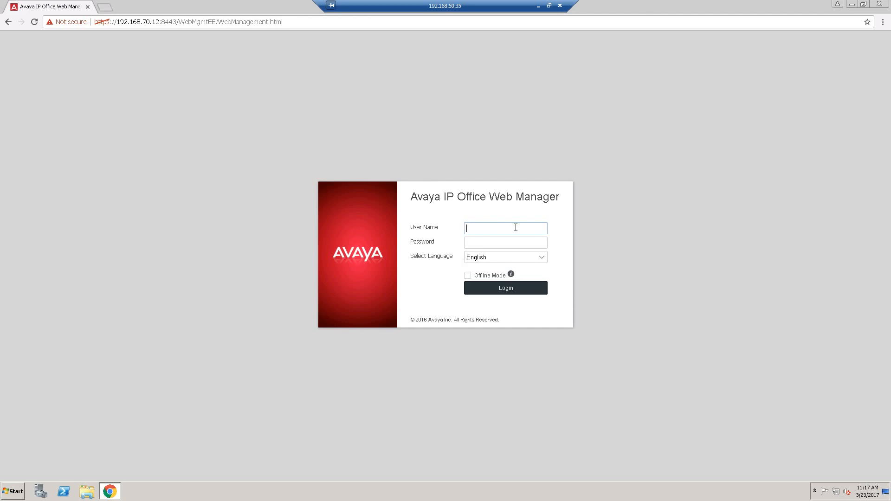
text(Administrator)
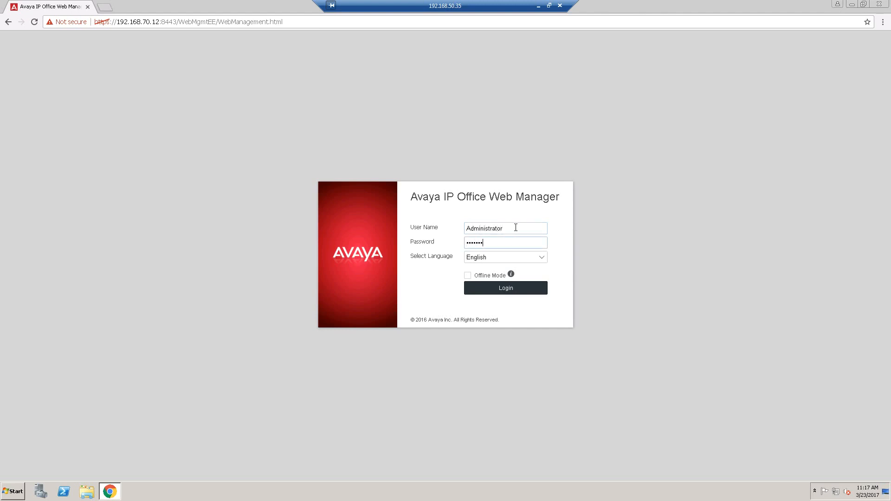
click(505, 288)
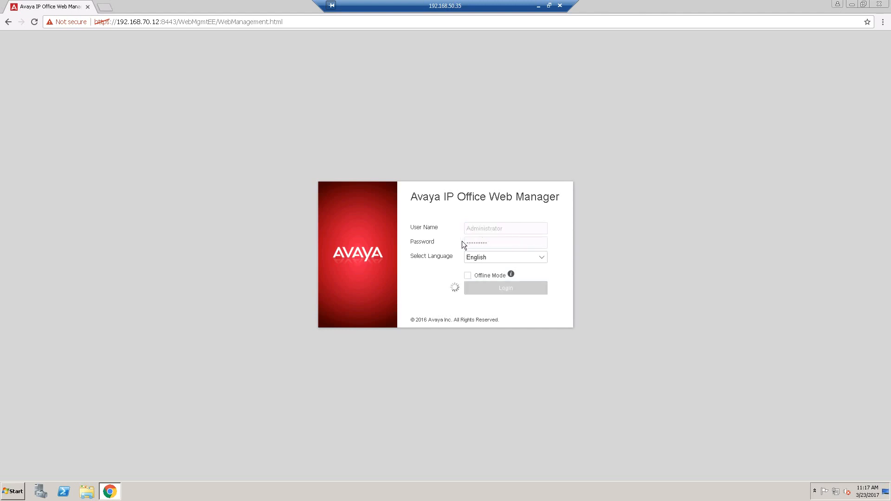
click(505, 287)
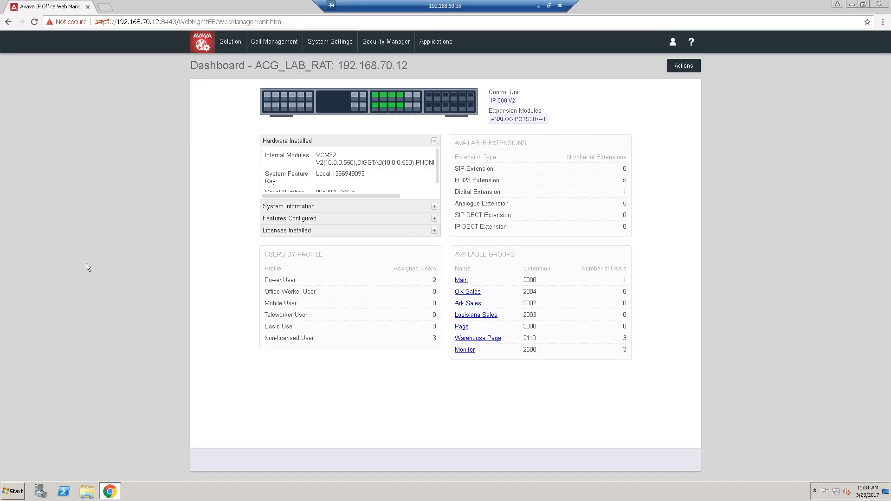
Navigate Call Management > Users to show the users list
click(330, 41)
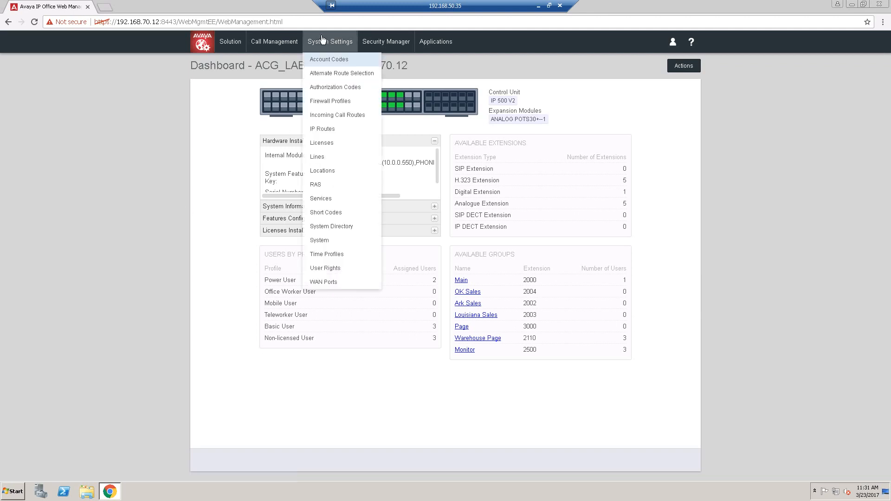
click(274, 41)
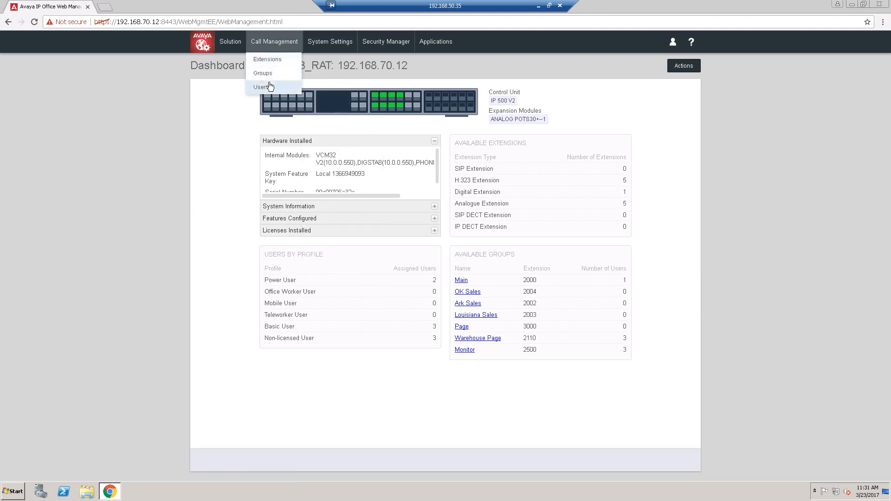
click(262, 86)
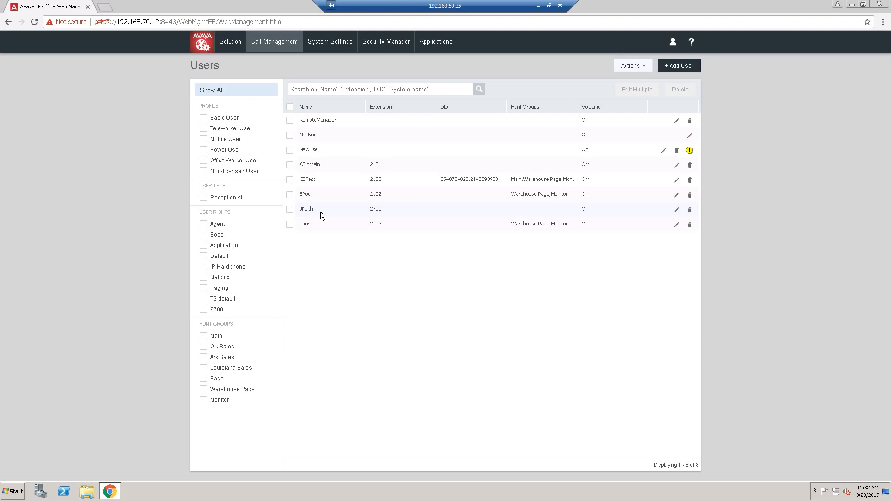
mouse_move(632, 215)
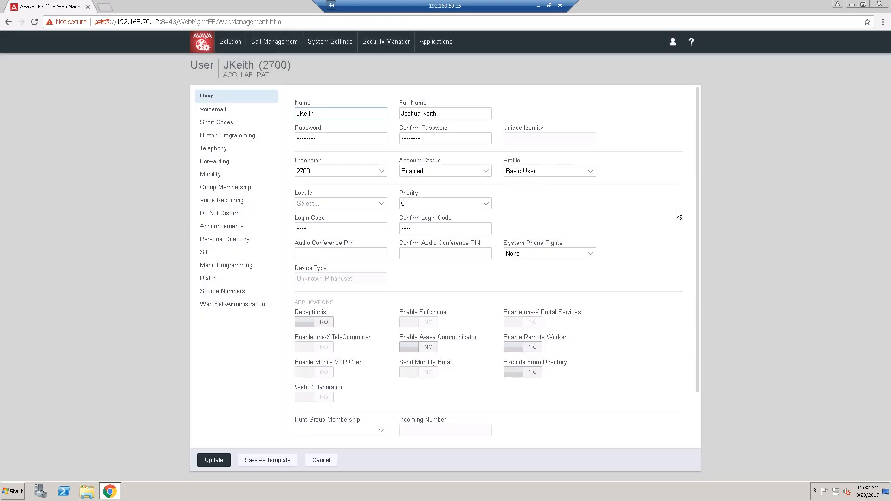
mouse_move(323, 107)
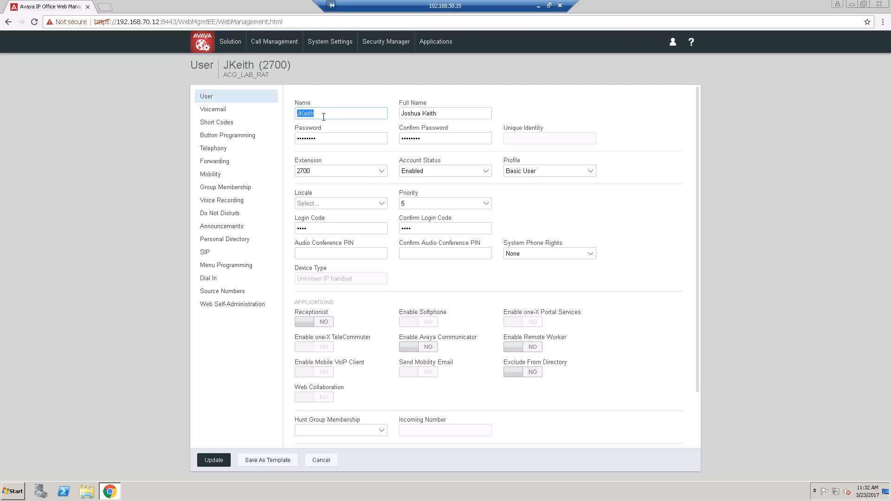
click(445, 113)
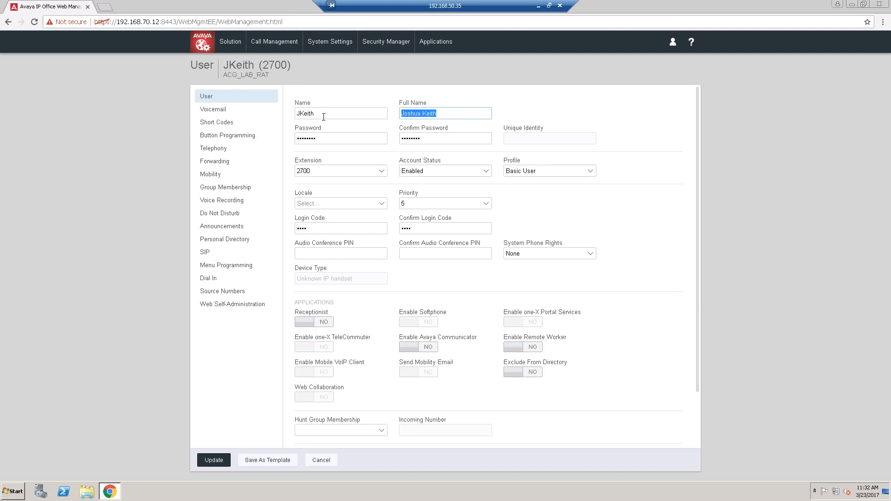
click(341, 138)
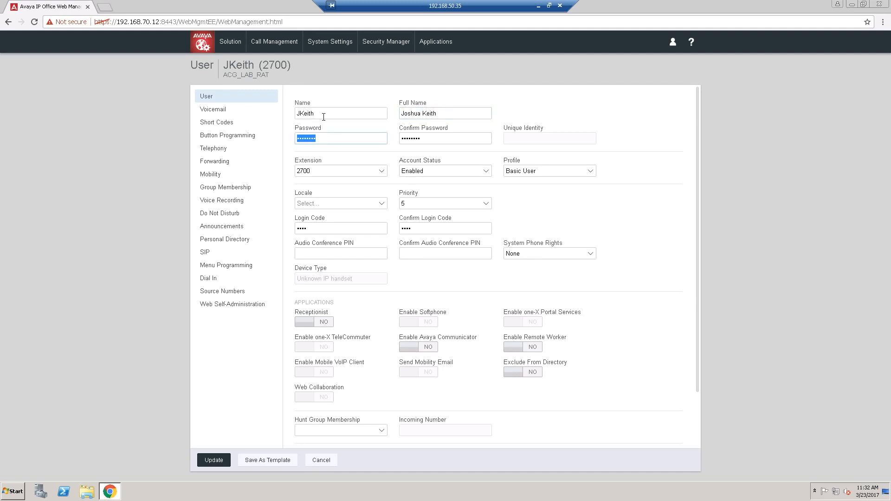
click(445, 139)
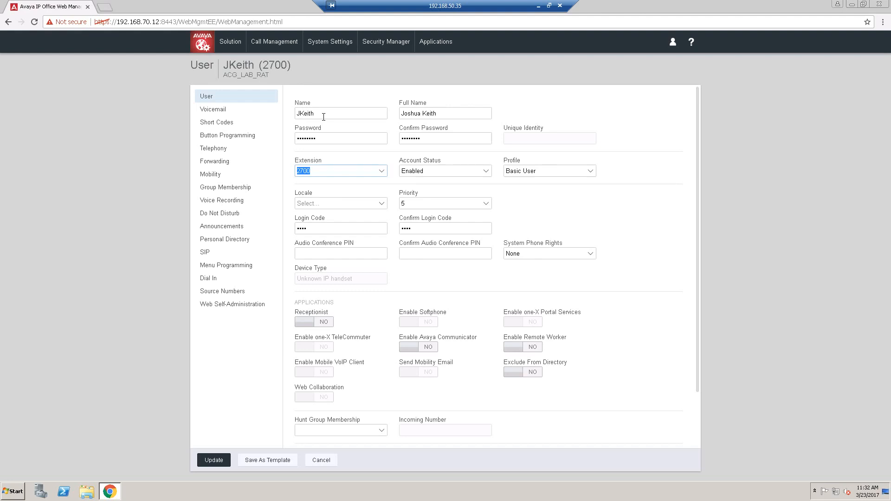
click(546, 171)
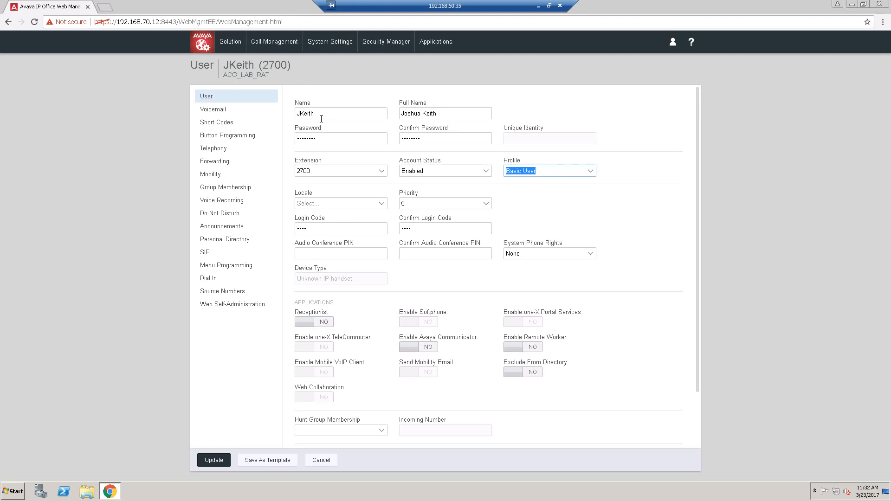
mouse_move(700, 126)
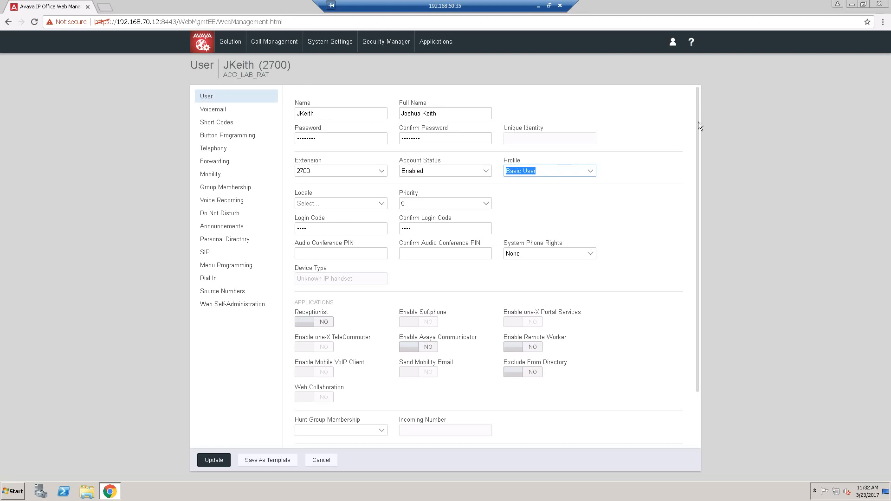
mouse_move(614, 166)
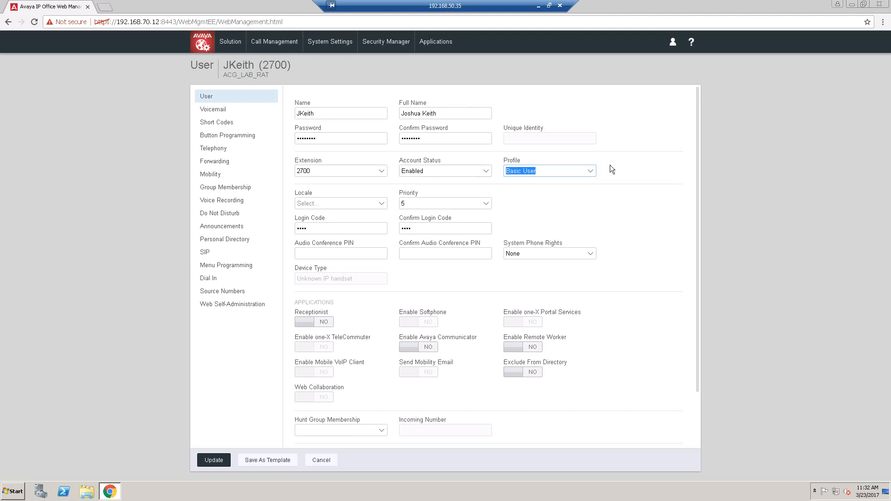
mouse_move(407, 331)
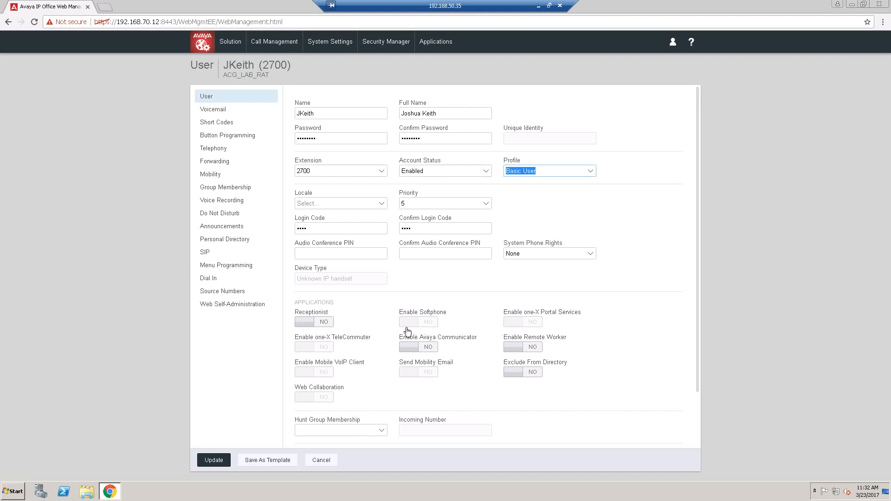
mouse_move(351, 353)
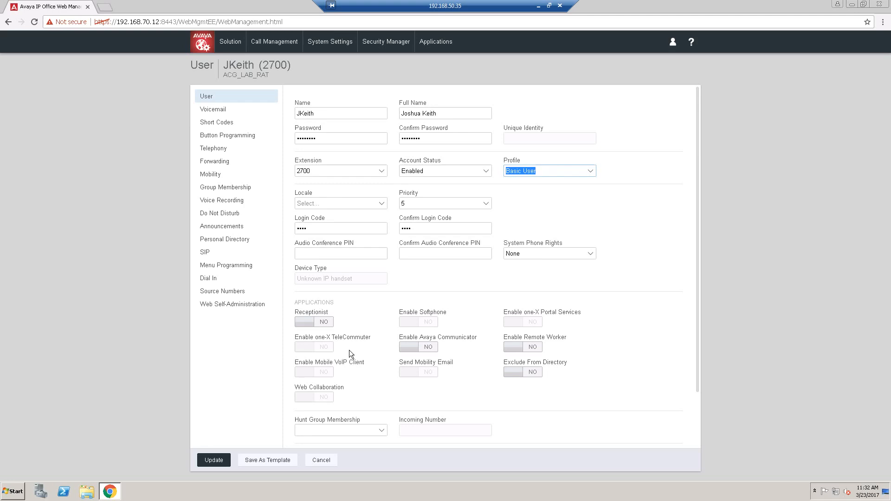
mouse_move(464, 332)
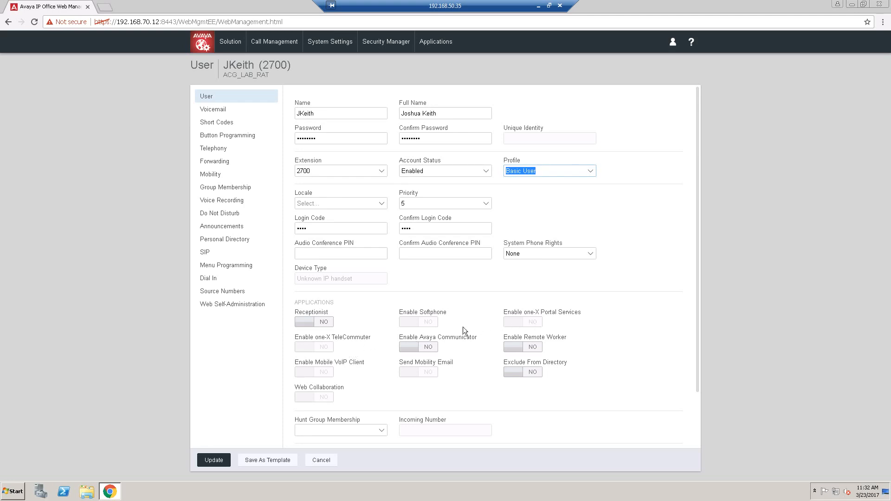
mouse_move(415, 328)
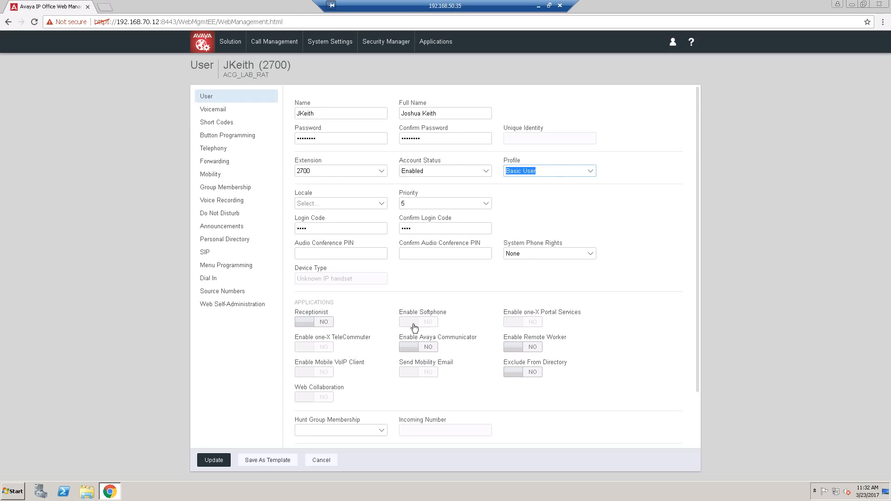
mouse_move(567, 305)
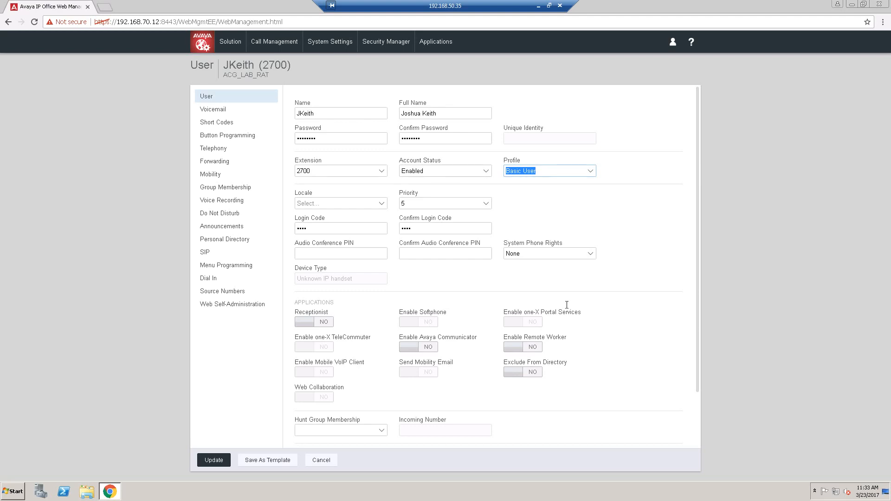
mouse_move(584, 169)
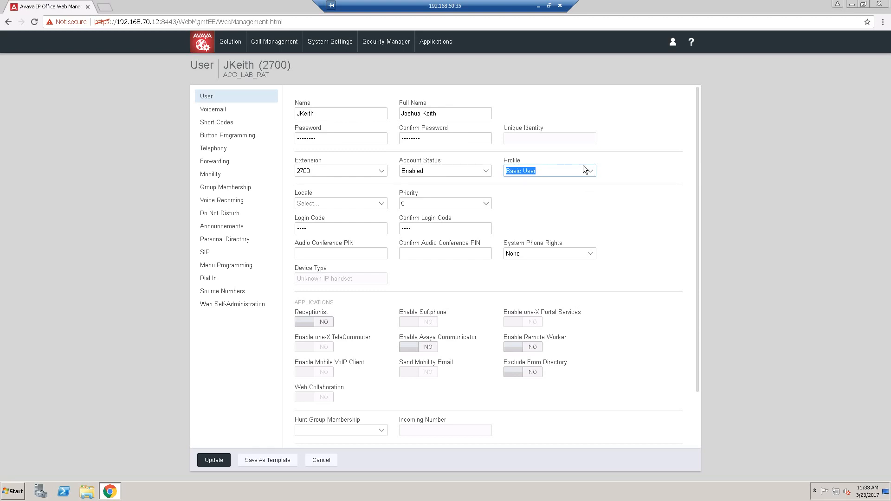
click(548, 171)
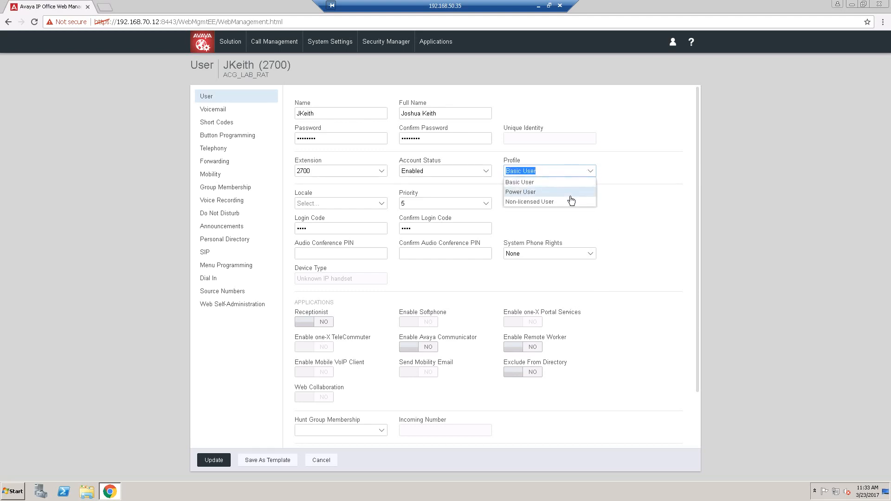
click(520, 191)
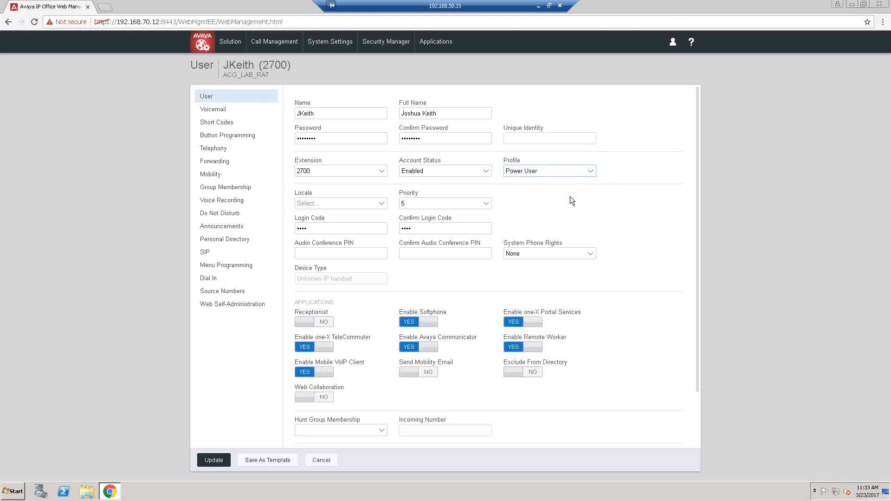
mouse_move(538, 292)
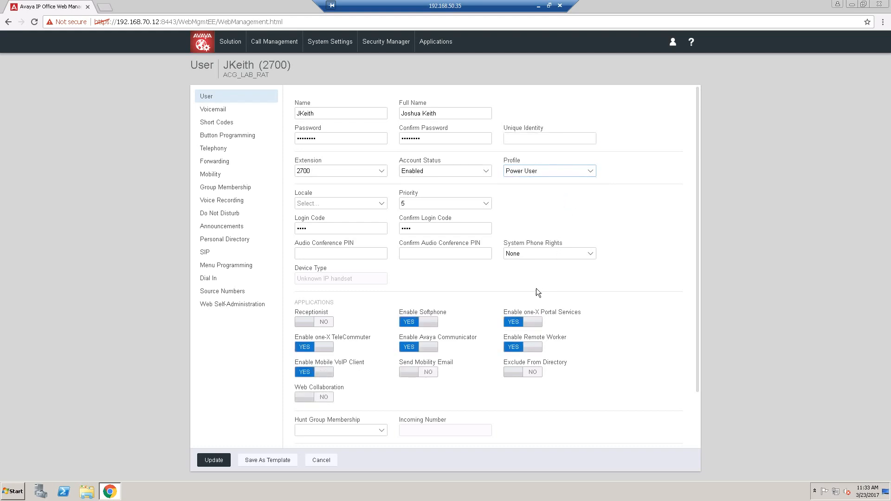
mouse_move(531, 312)
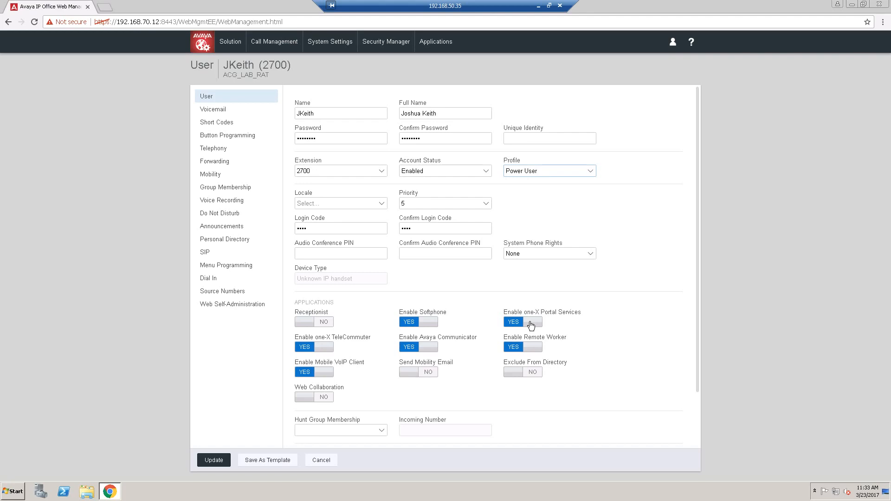
click(521, 323)
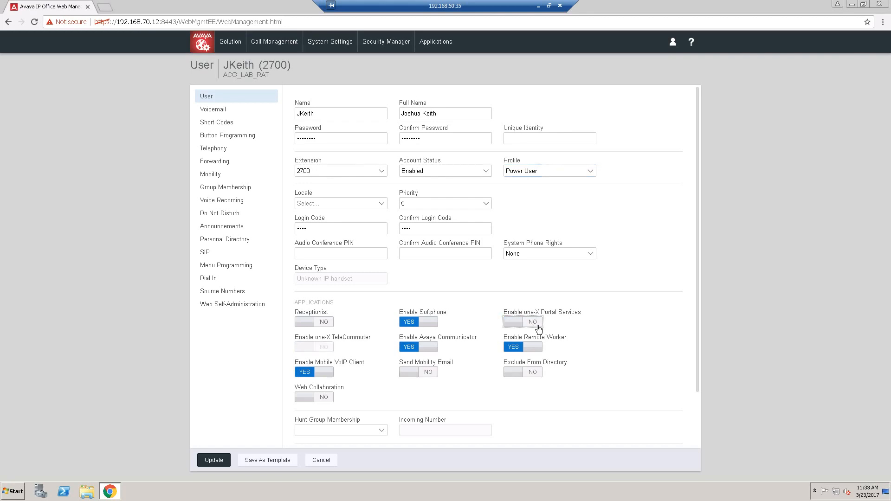
click(523, 322)
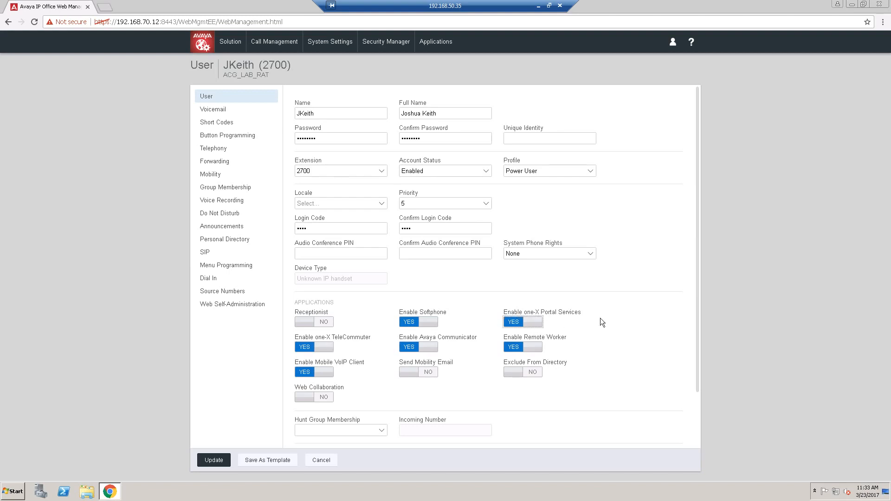
mouse_move(605, 239)
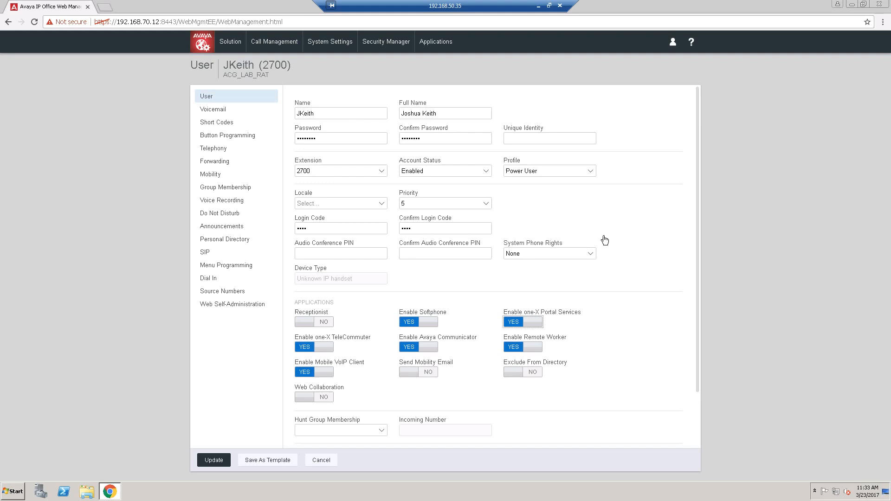
mouse_move(576, 208)
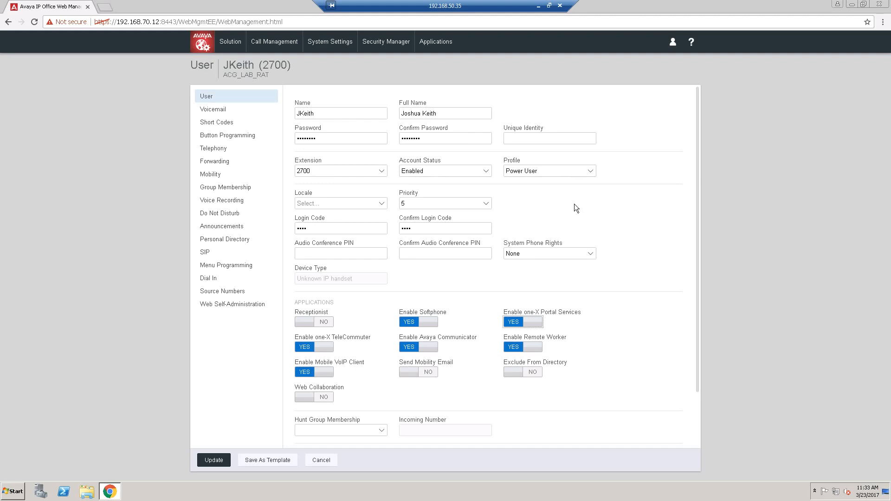
click(341, 229)
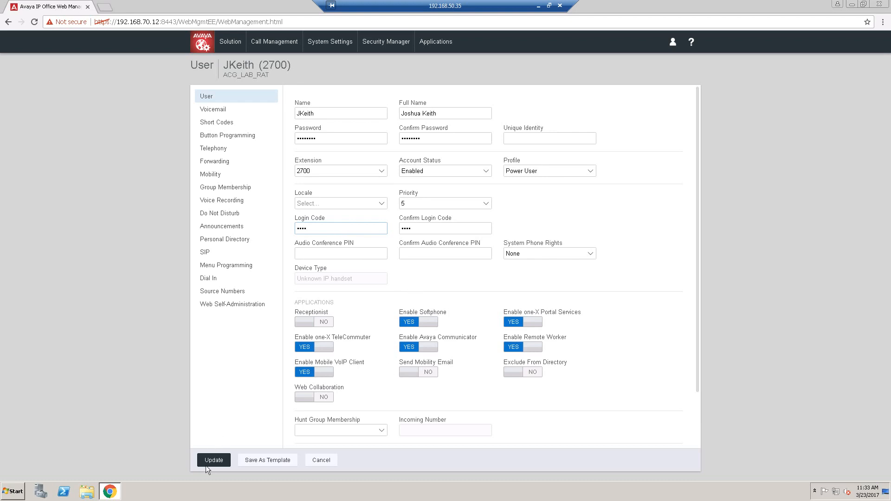
click(213, 460)
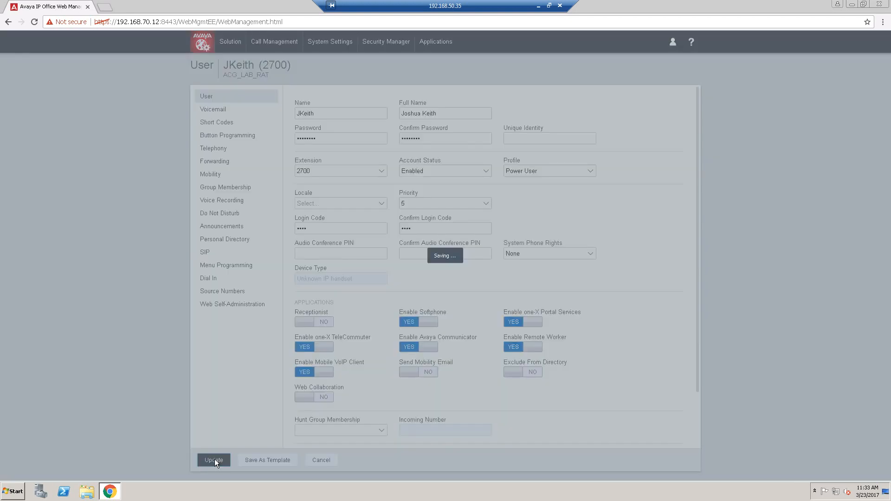
click(214, 460)
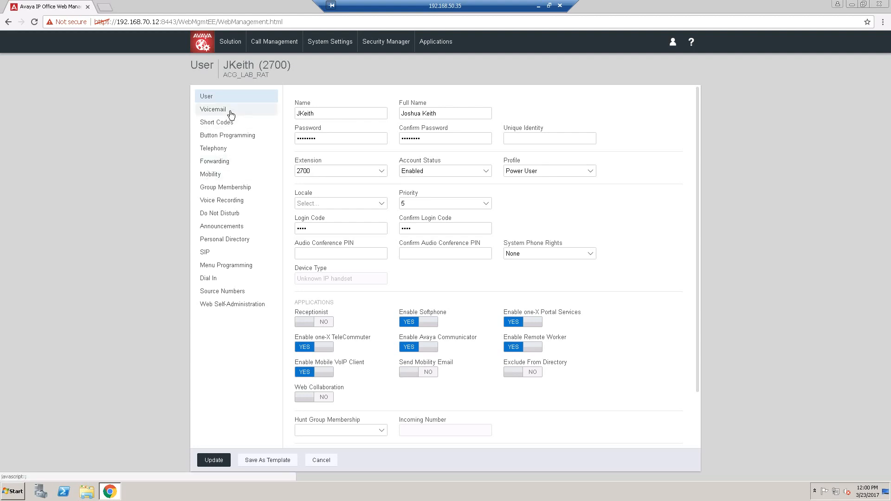
click(213, 110)
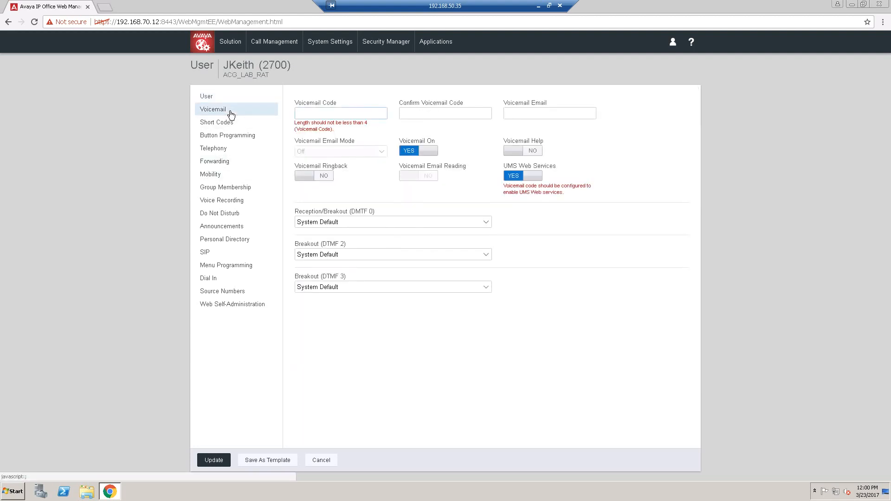
click(341, 113)
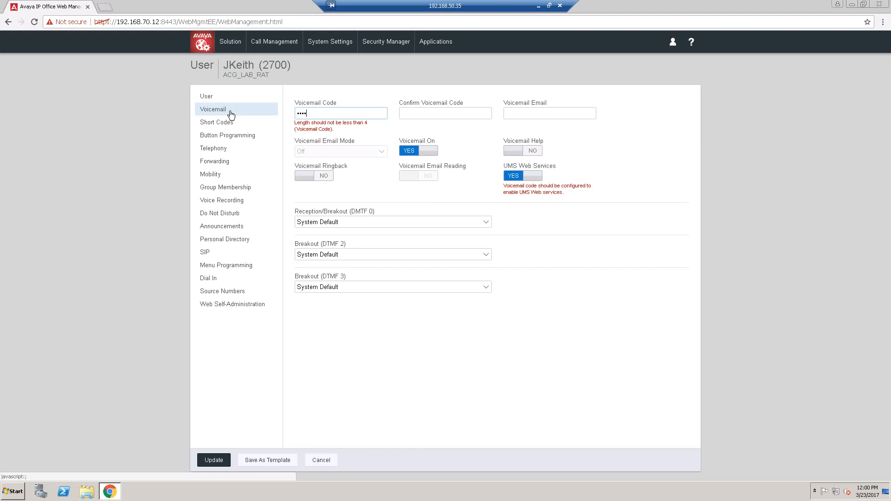
text(••)
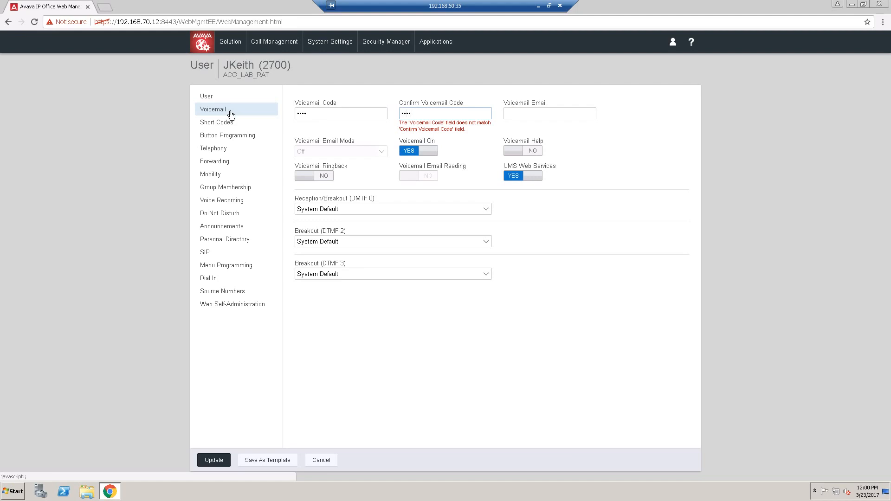
click(445, 112)
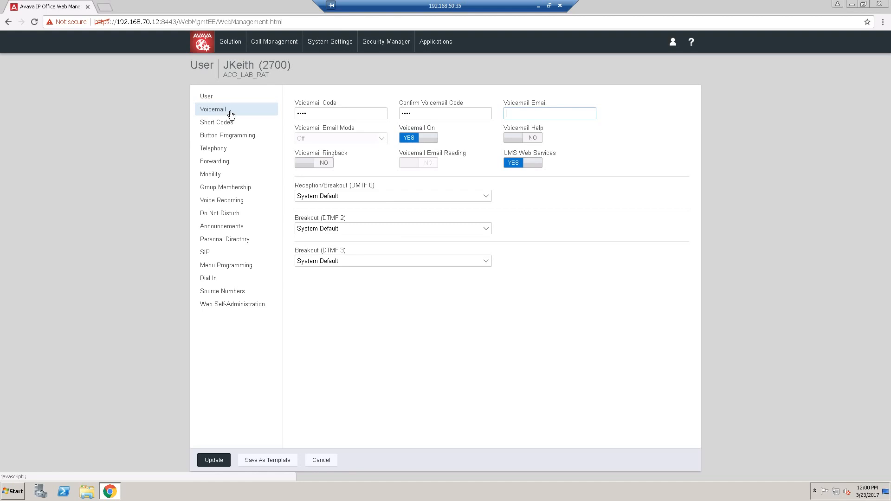
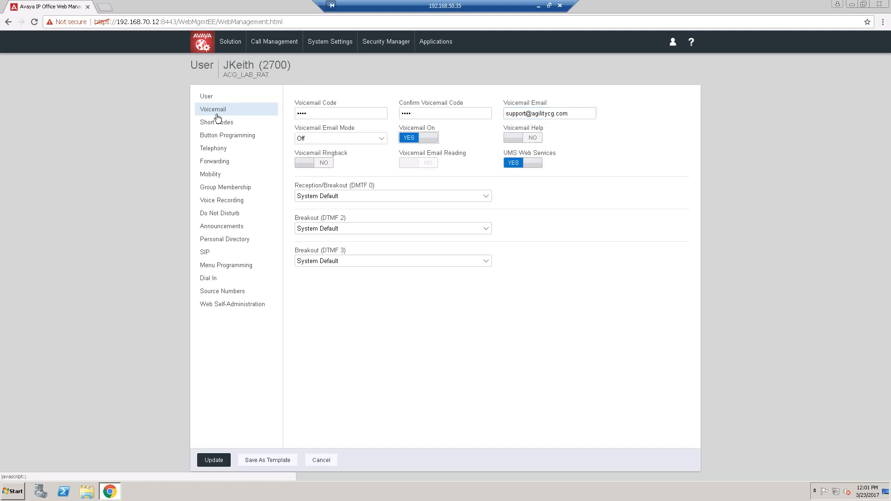
Set voicemail email mode to Forward and save the voicemail settings
click(340, 139)
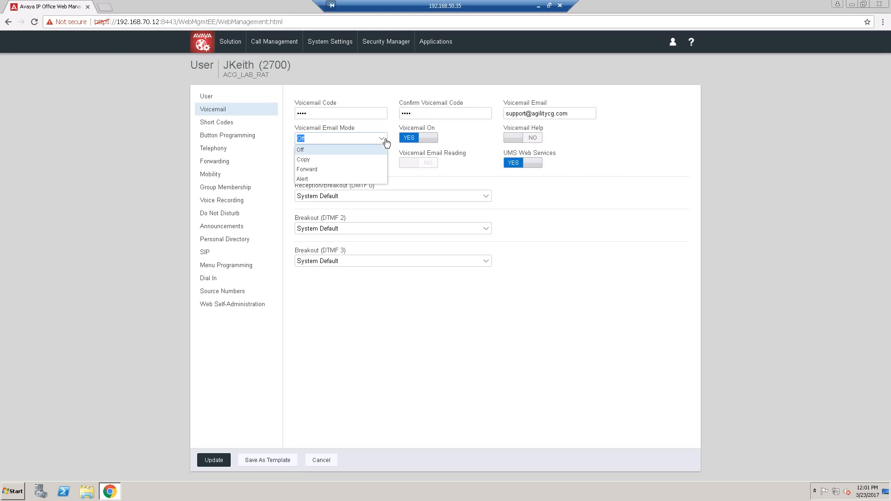
mouse_move(351, 160)
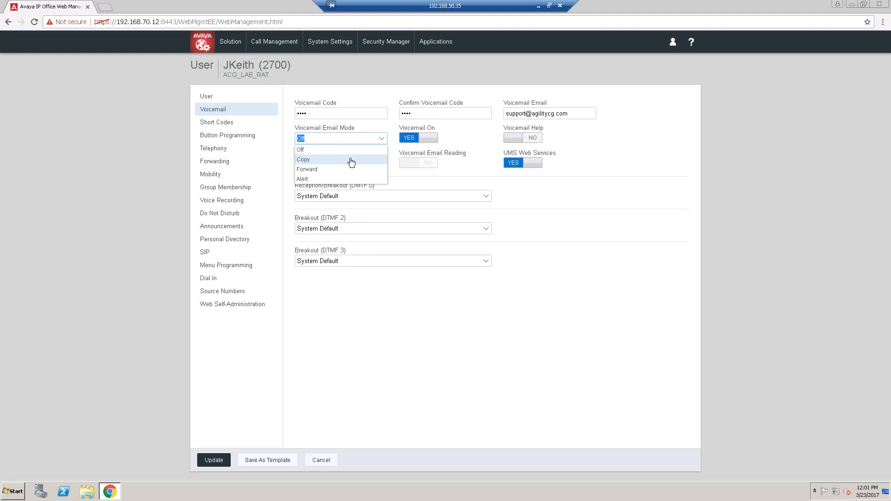
mouse_move(344, 169)
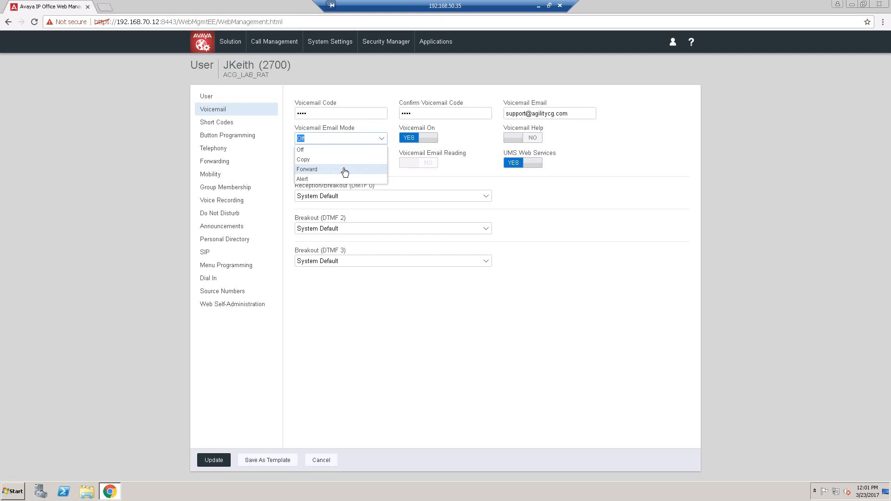
mouse_move(339, 179)
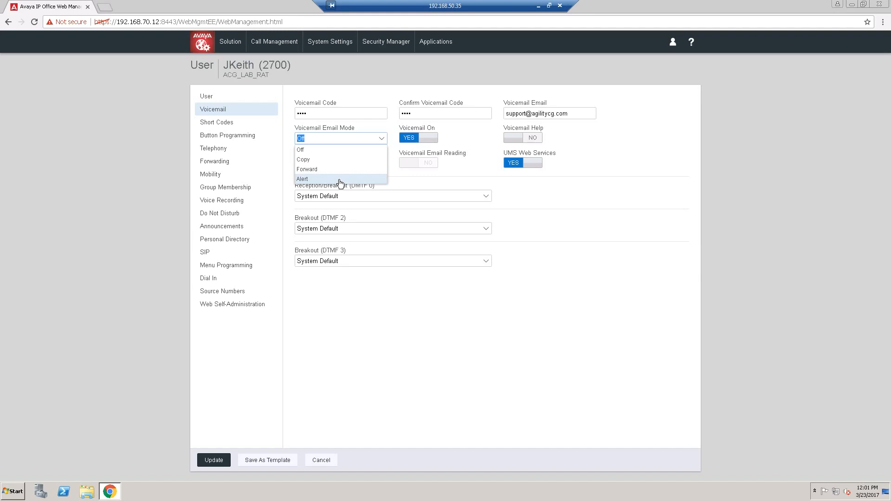
click(307, 169)
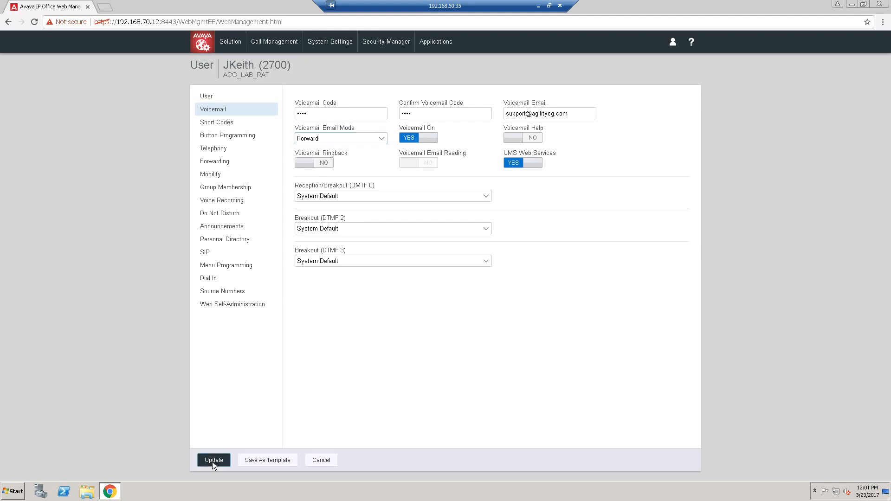
click(206, 96)
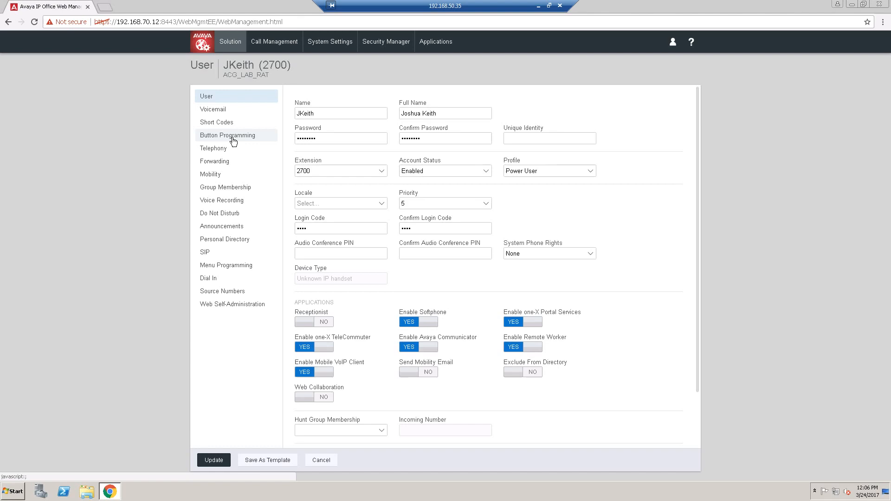
click(227, 136)
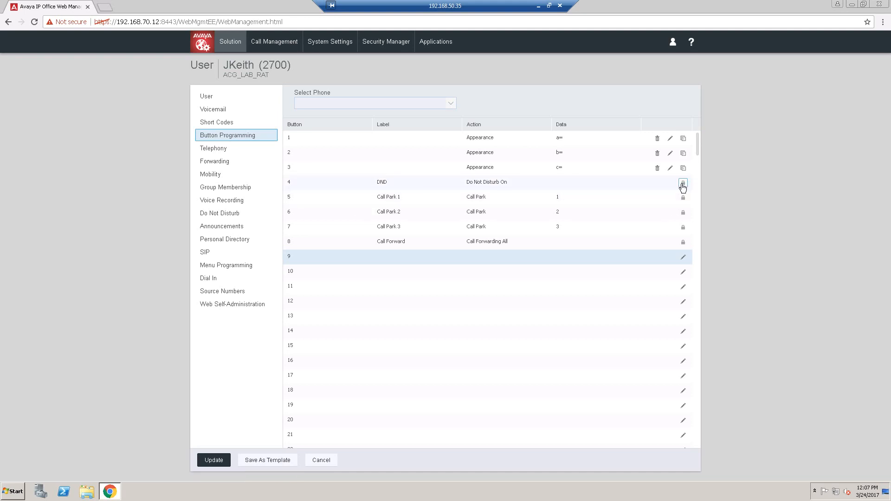
mouse_move(682, 185)
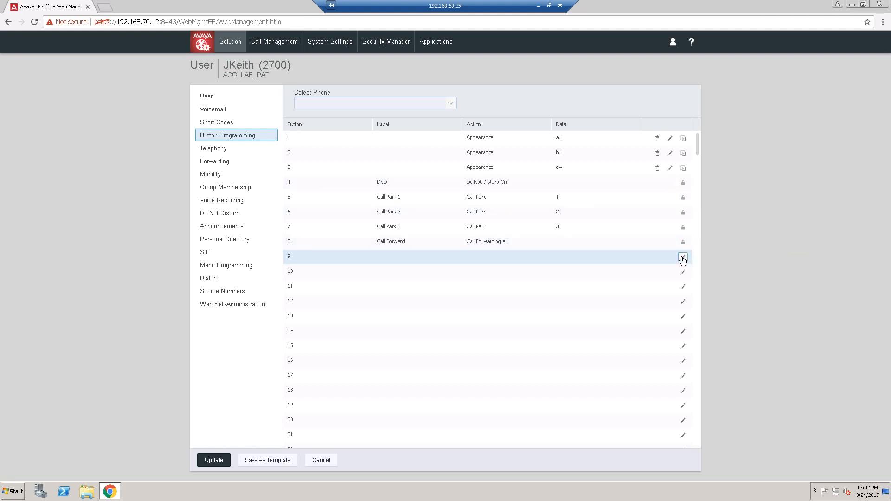
mouse_move(683, 257)
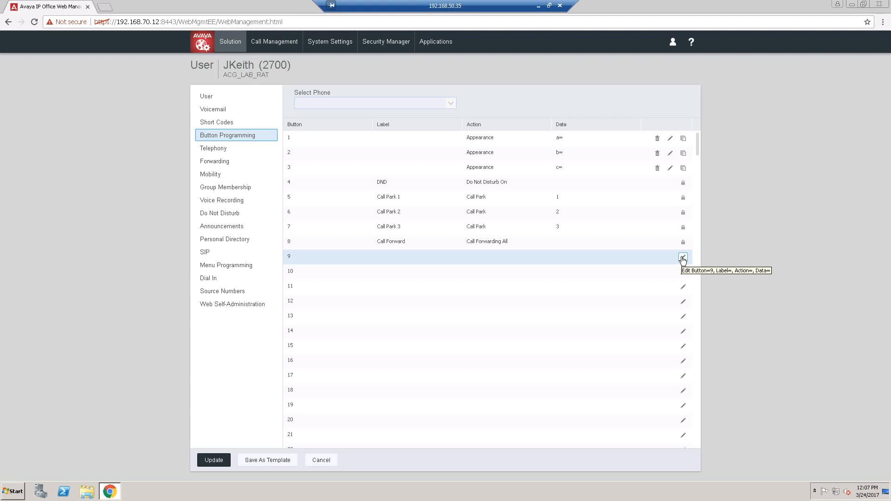
Edit button 9 with label Agility and action Dial
click(683, 257)
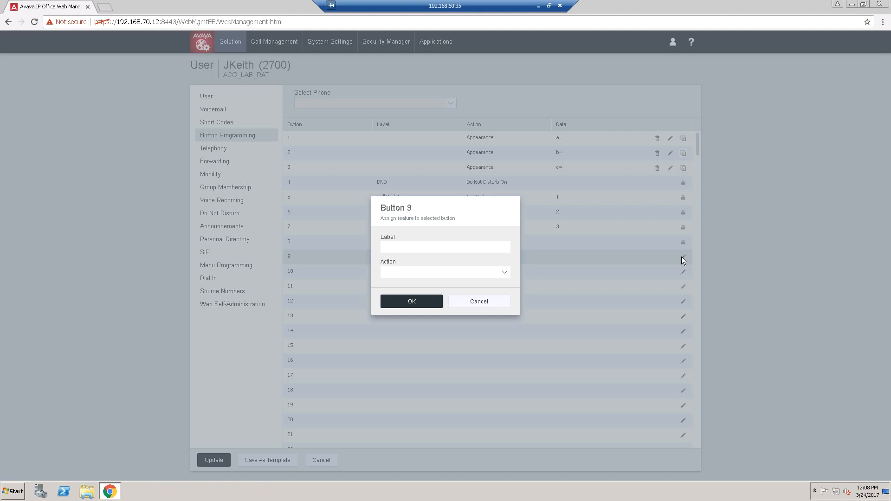
mouse_move(572, 249)
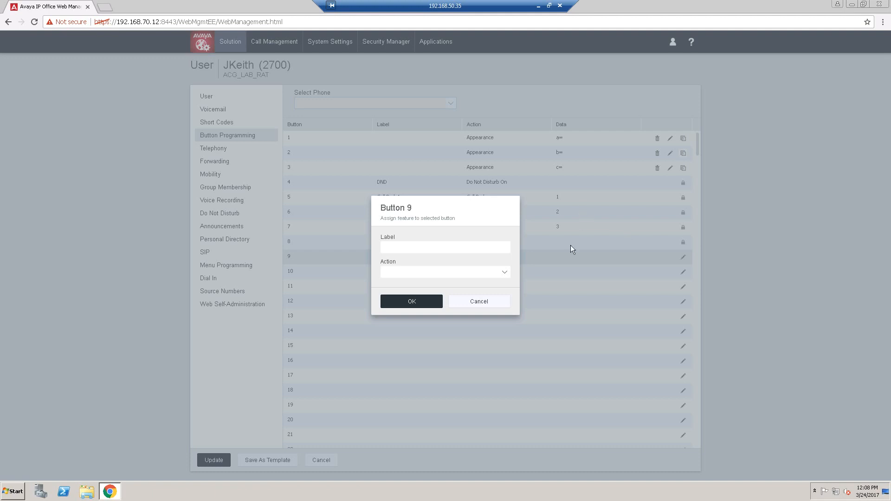
text(Agility)
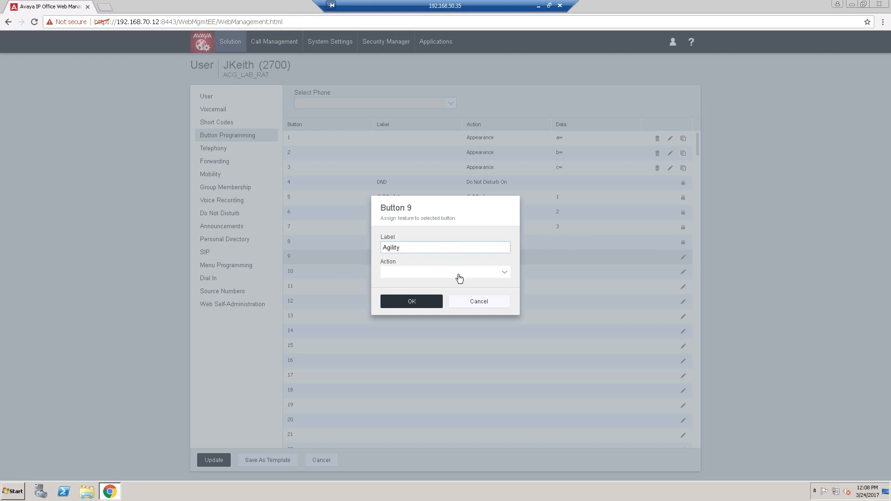
click(445, 247)
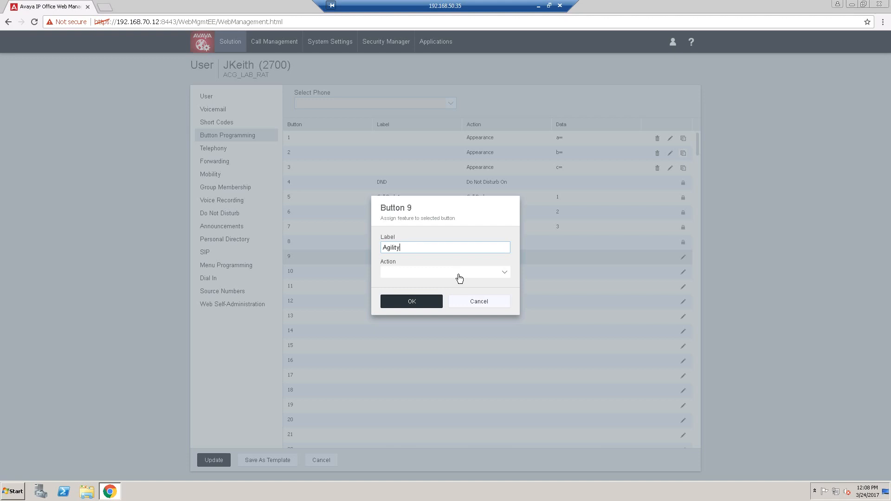
click(444, 272)
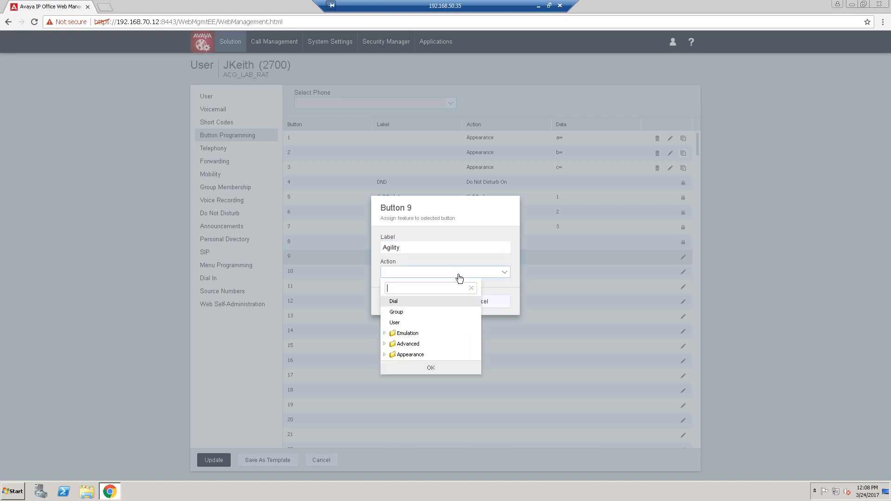
mouse_move(415, 342)
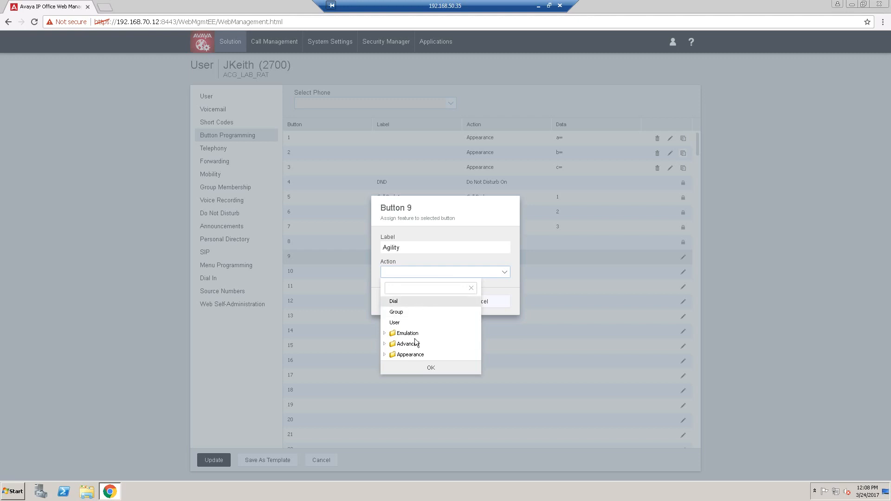
click(394, 301)
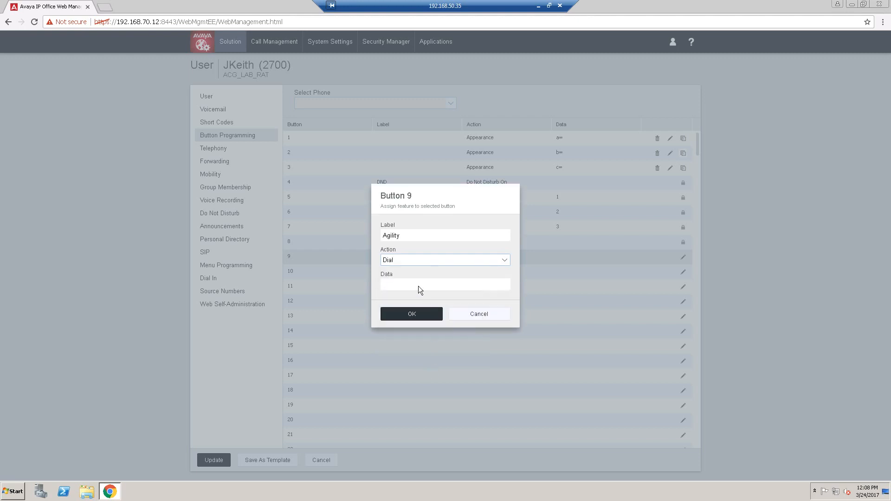
click(445, 285)
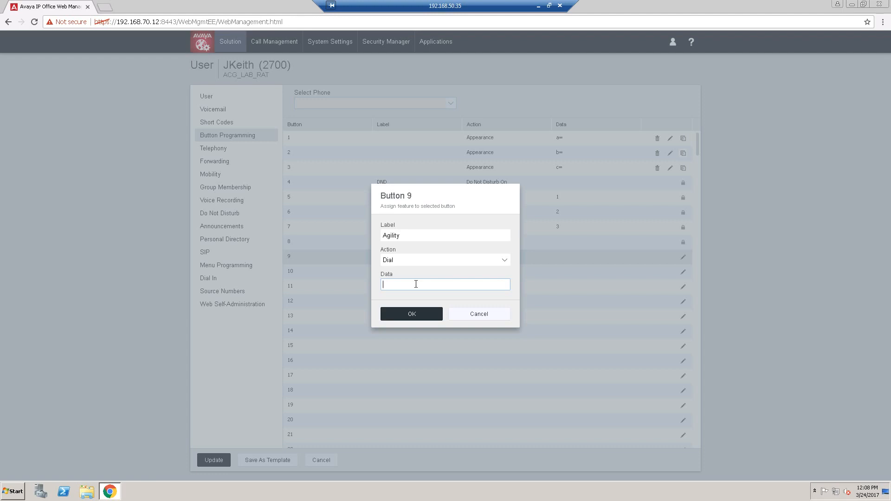
text(9)
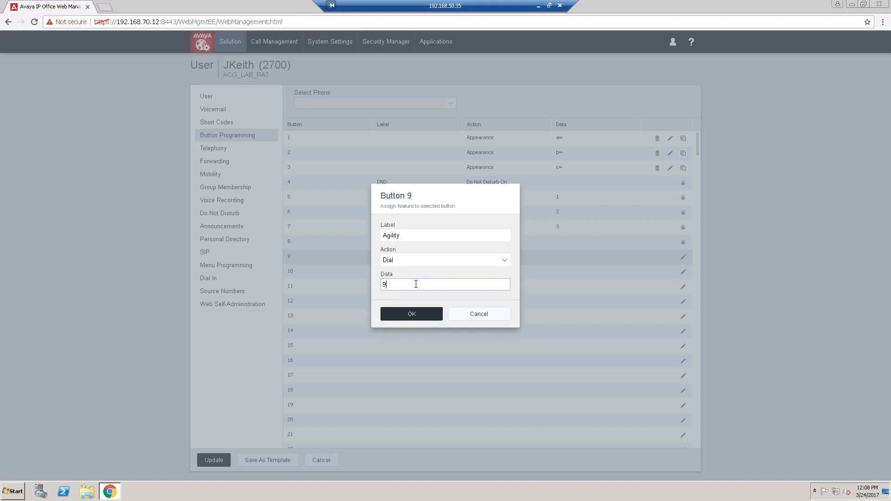
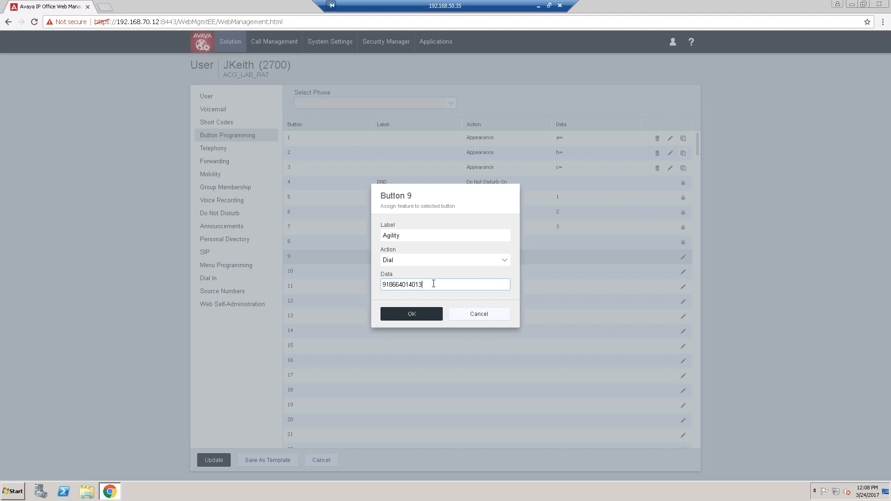
click(411, 314)
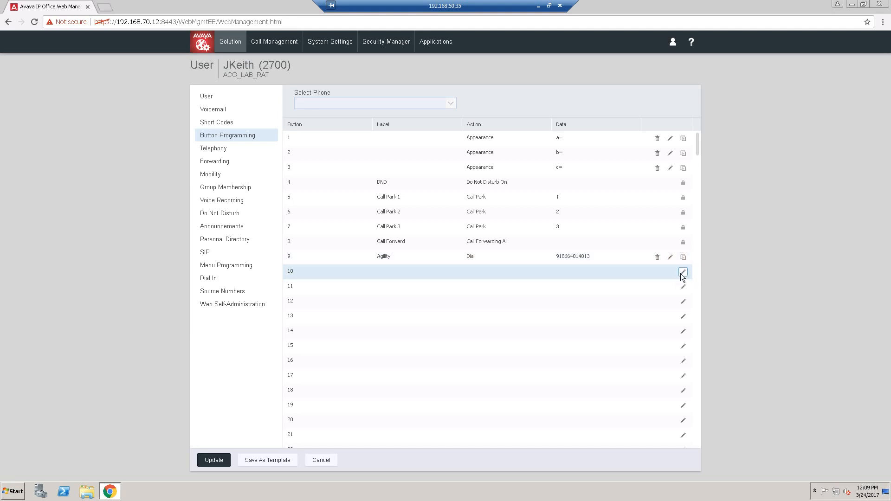
Begin editing button 10 and give it the label CBTest
click(683, 272)
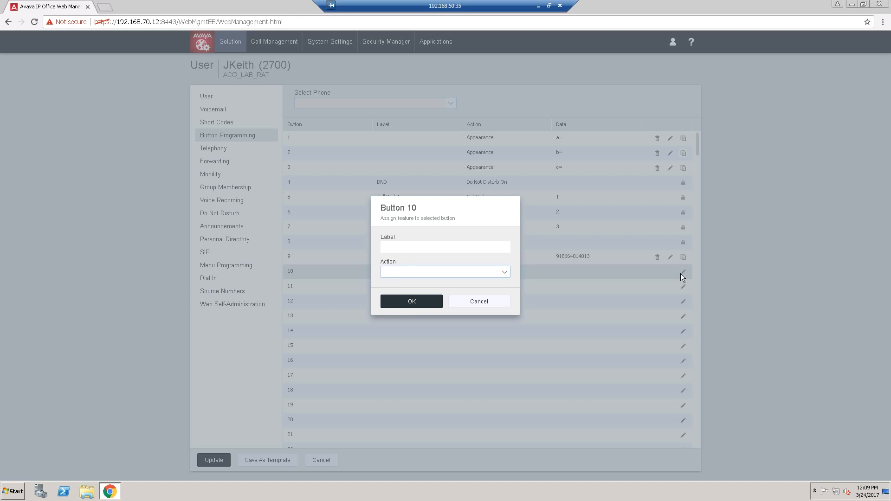
click(445, 247)
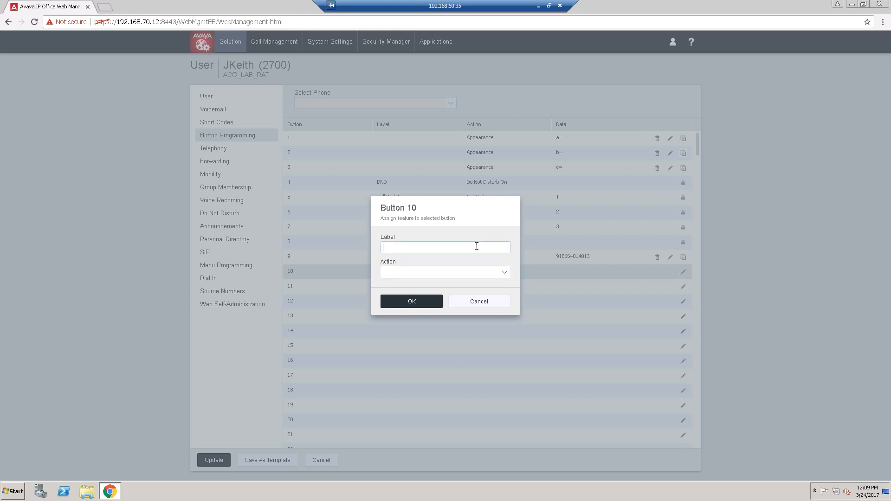
text(CB)
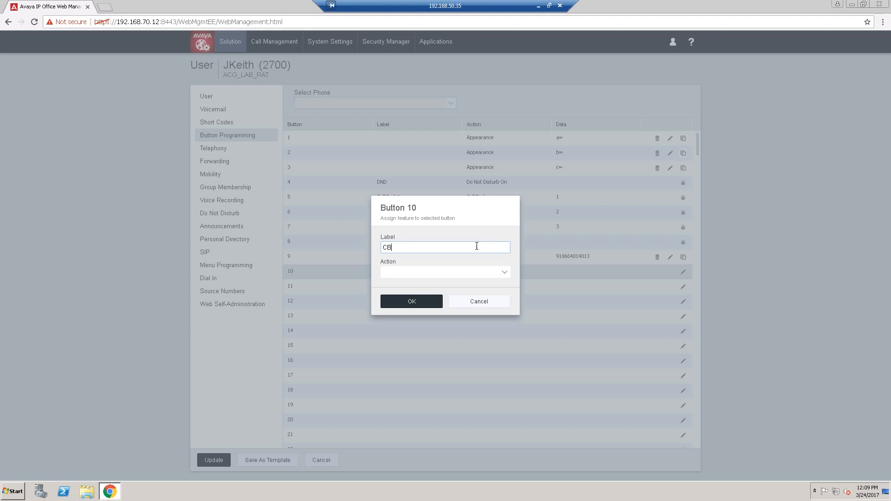
text(Test)
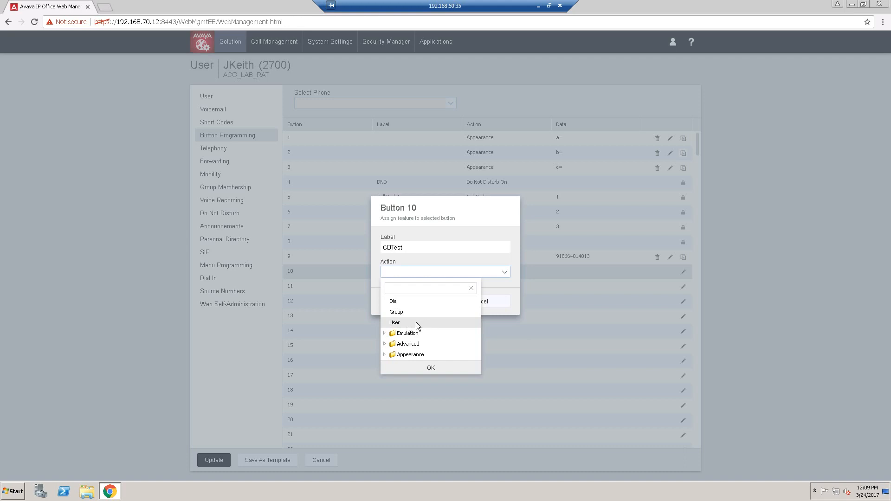
Make button 10 a User button targeting 2100 CBTest and confirm it
click(395, 322)
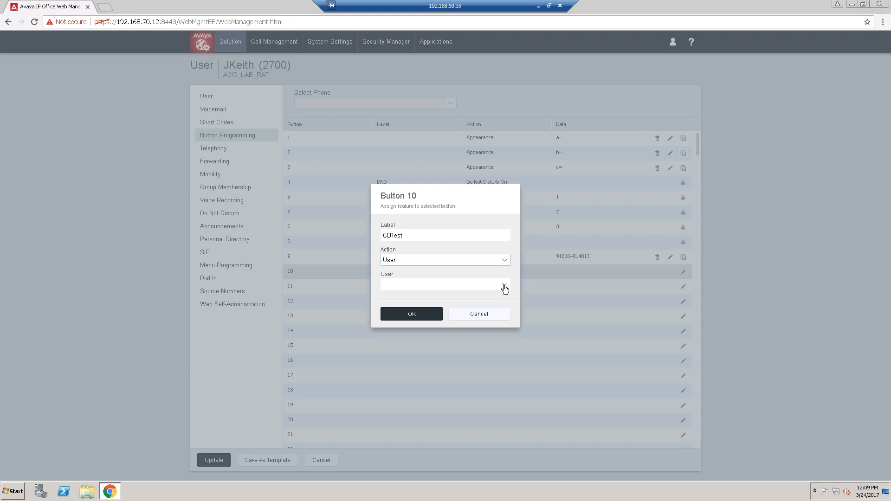
click(445, 284)
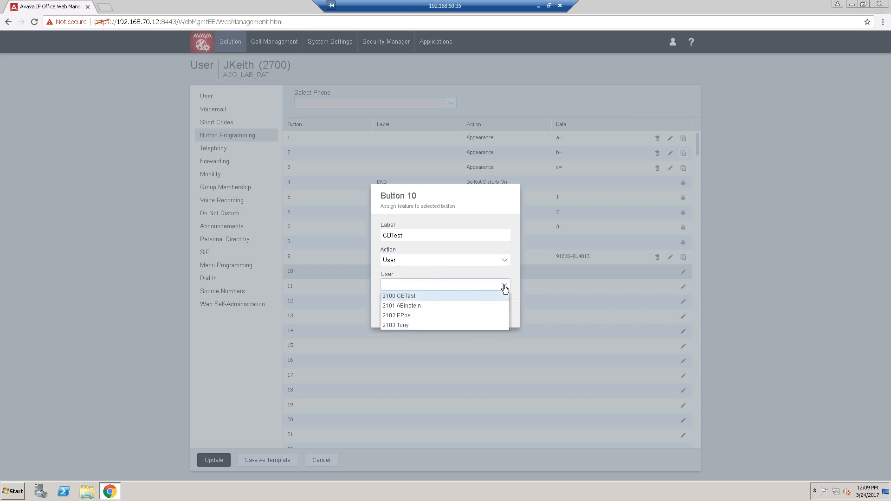
mouse_move(457, 300)
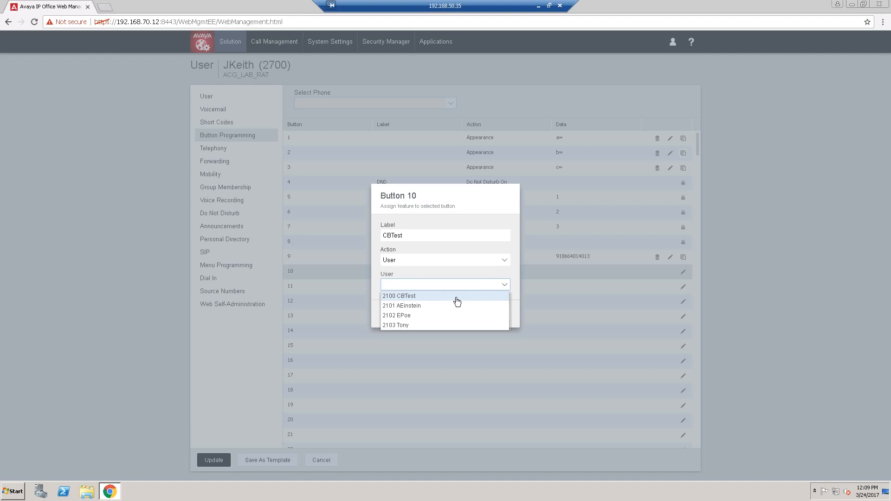
click(400, 296)
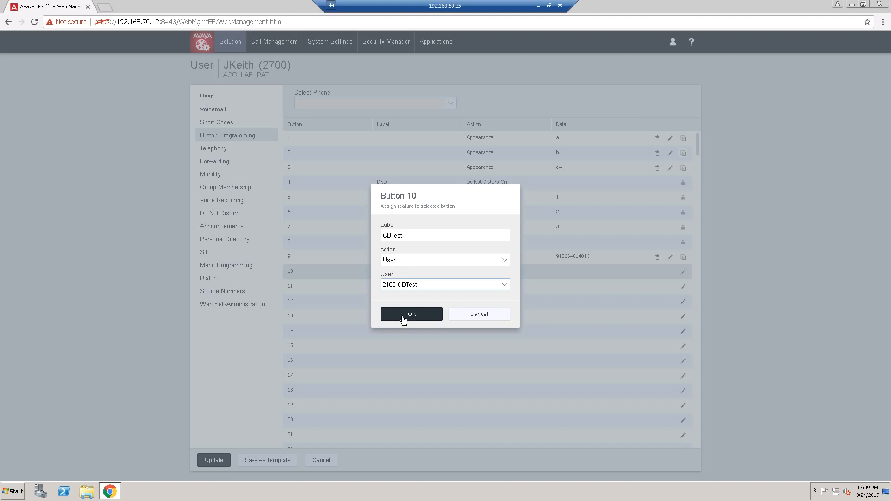
click(411, 314)
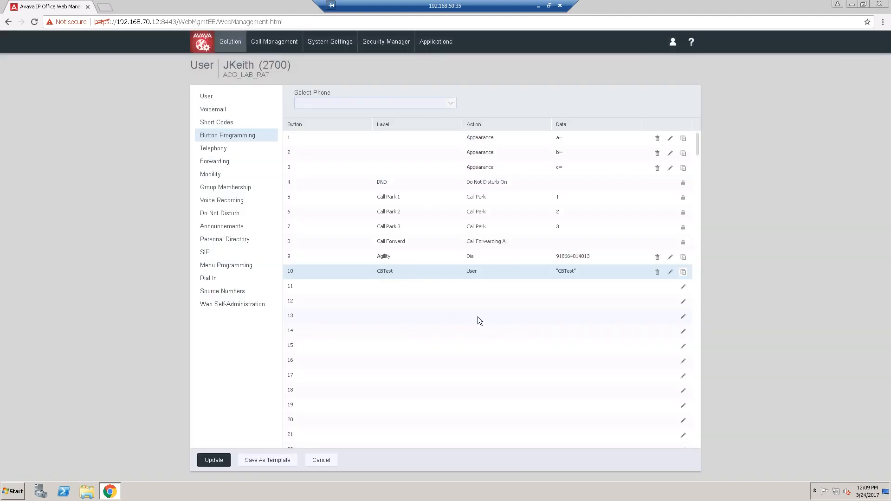
mouse_move(479, 319)
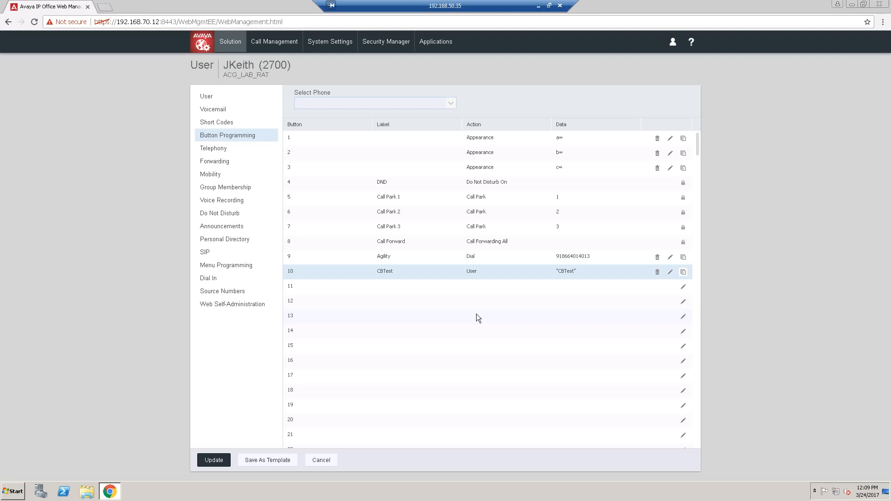
mouse_move(539, 274)
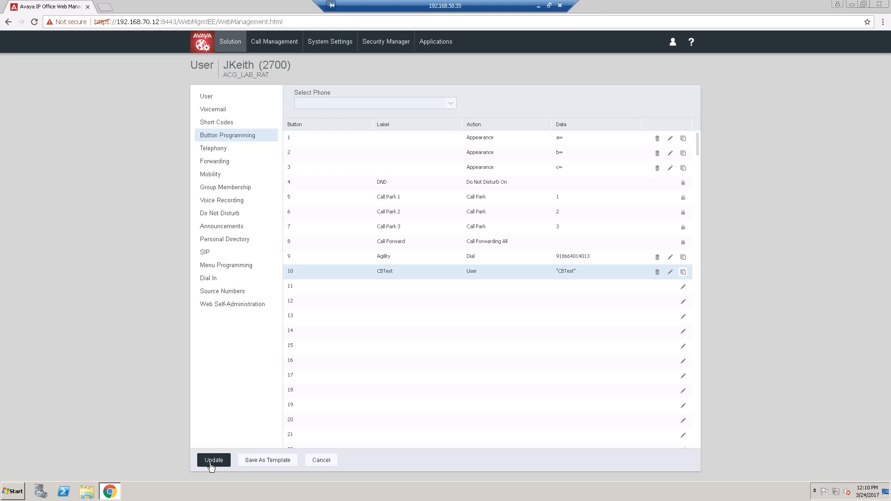
click(214, 460)
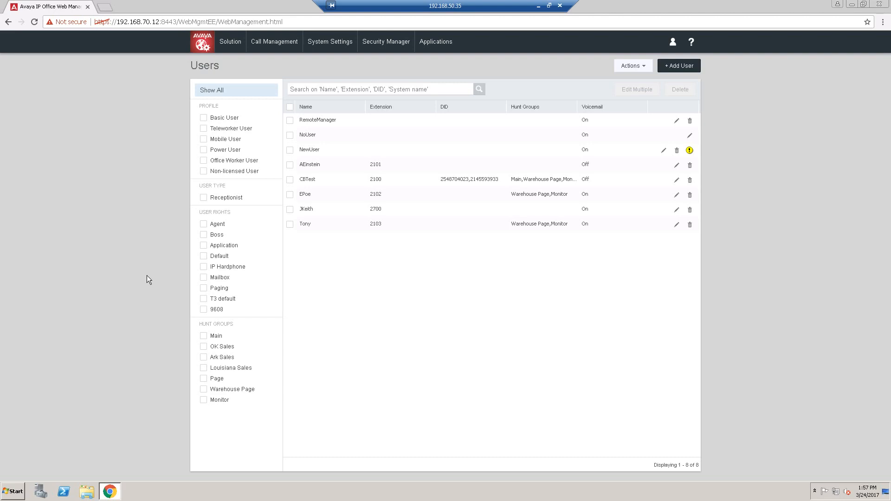
click(274, 41)
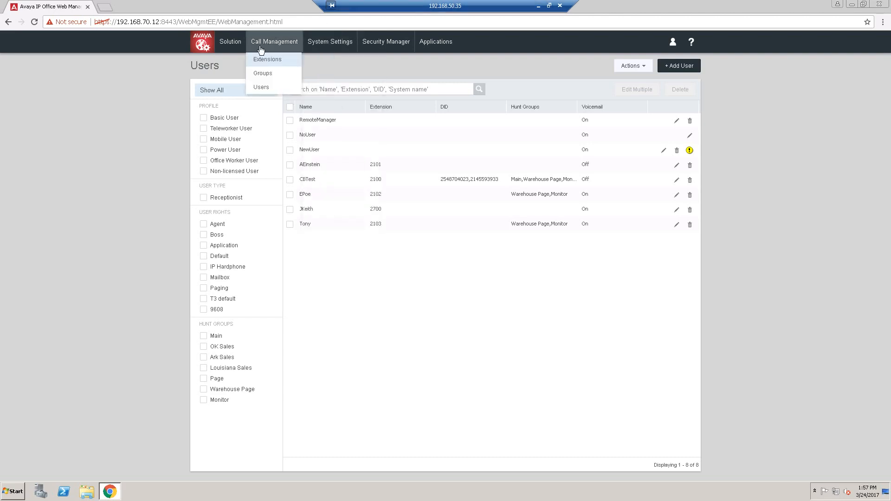
mouse_move(263, 74)
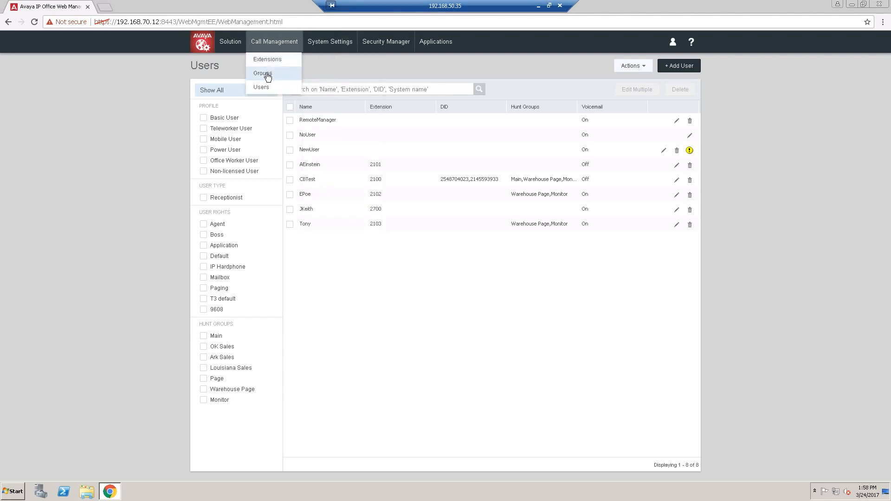
click(263, 73)
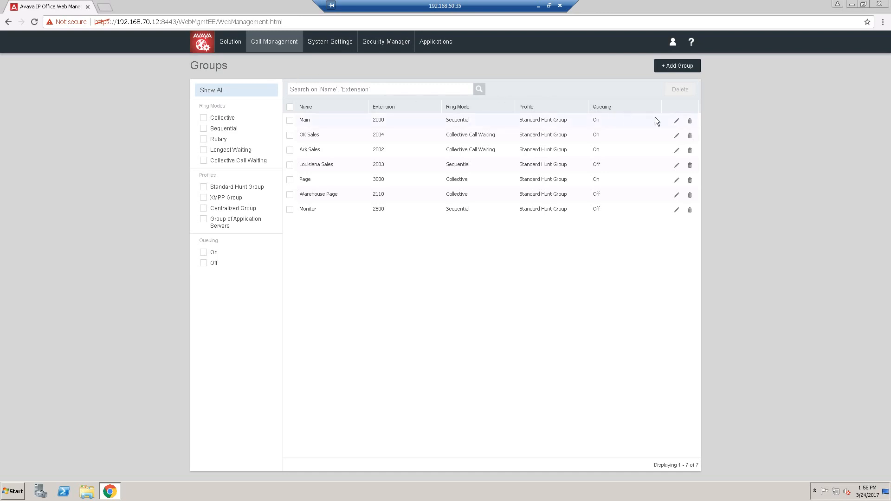
mouse_move(677, 120)
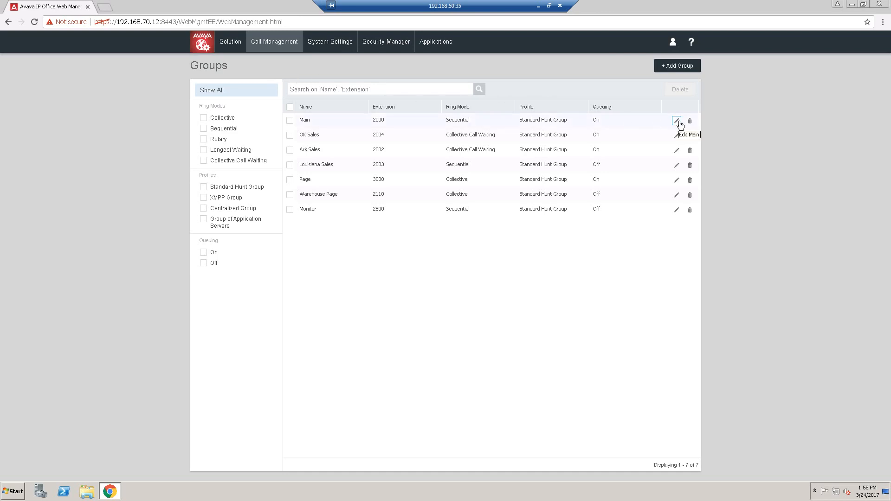
click(676, 119)
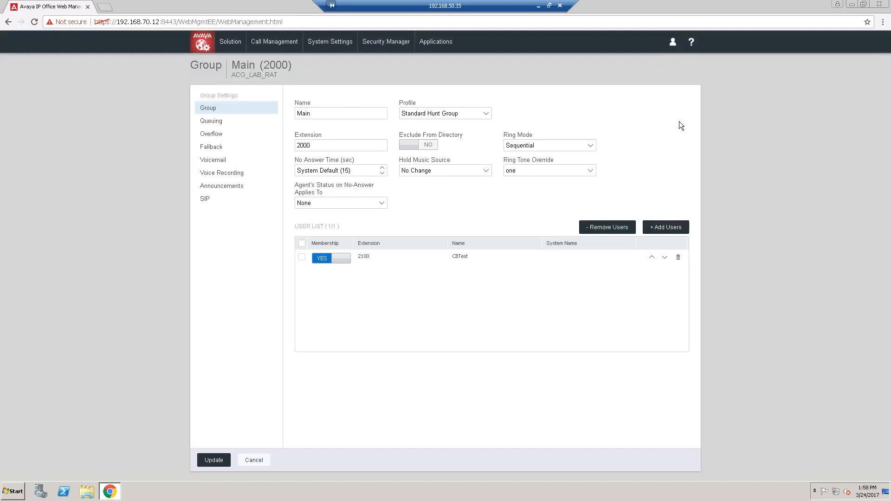
mouse_move(675, 162)
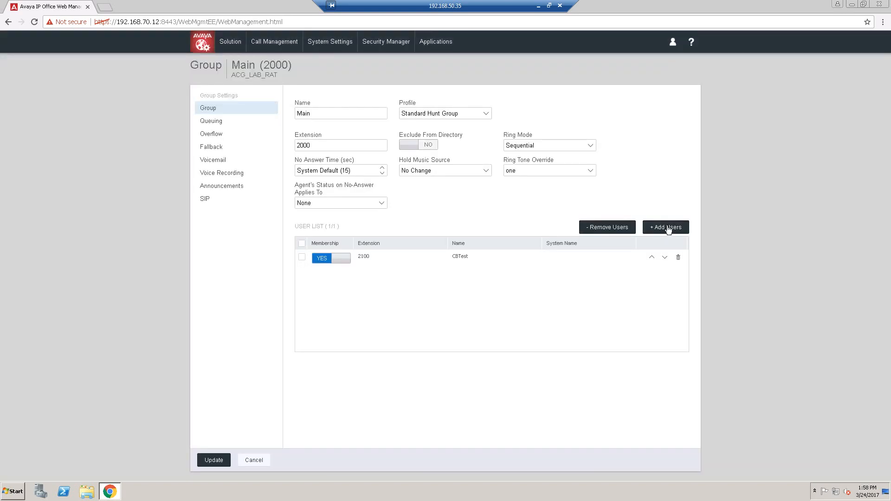
click(664, 226)
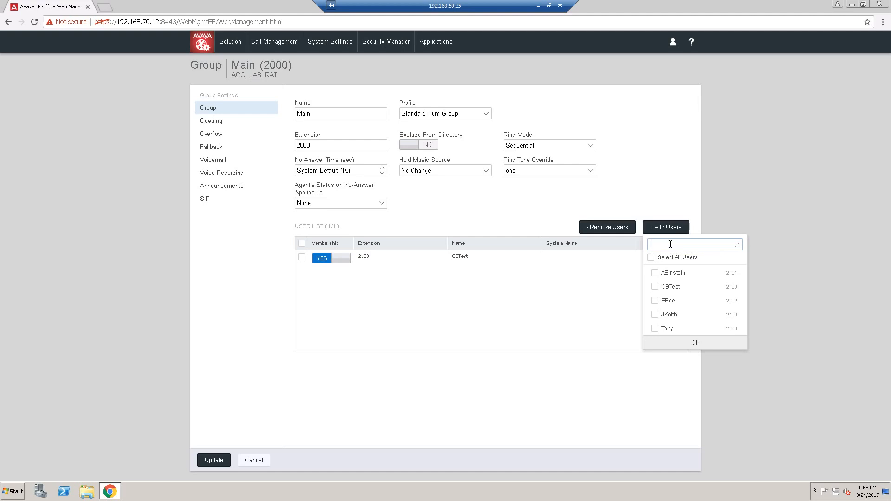
text(J)
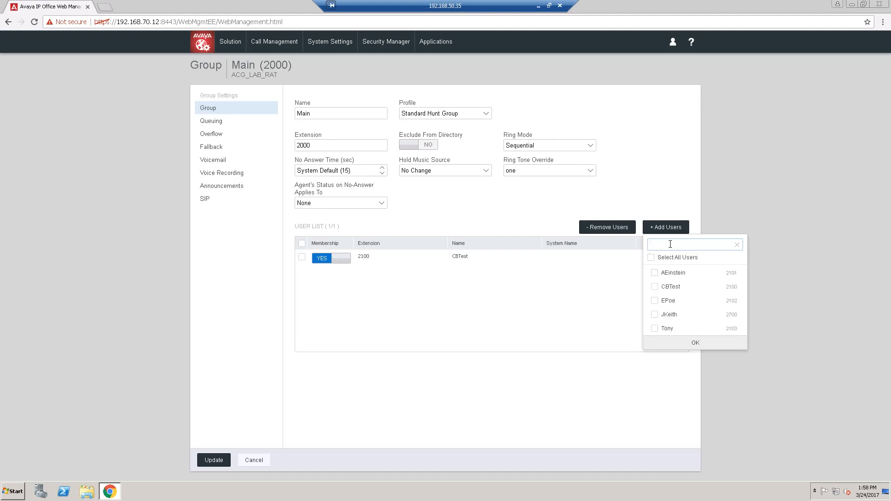
text(2700)
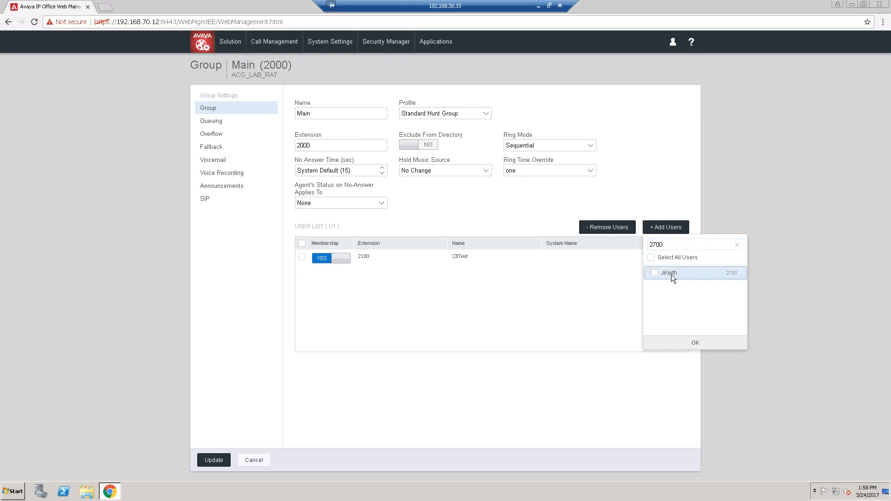
click(654, 272)
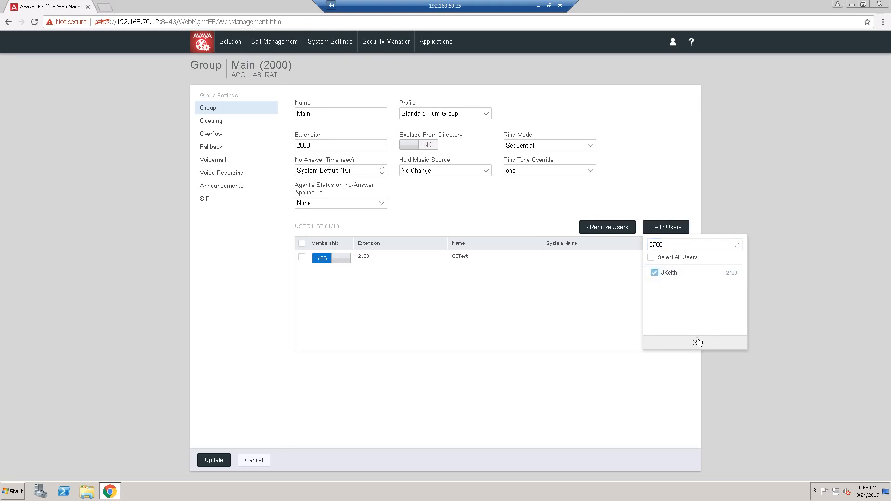
click(698, 342)
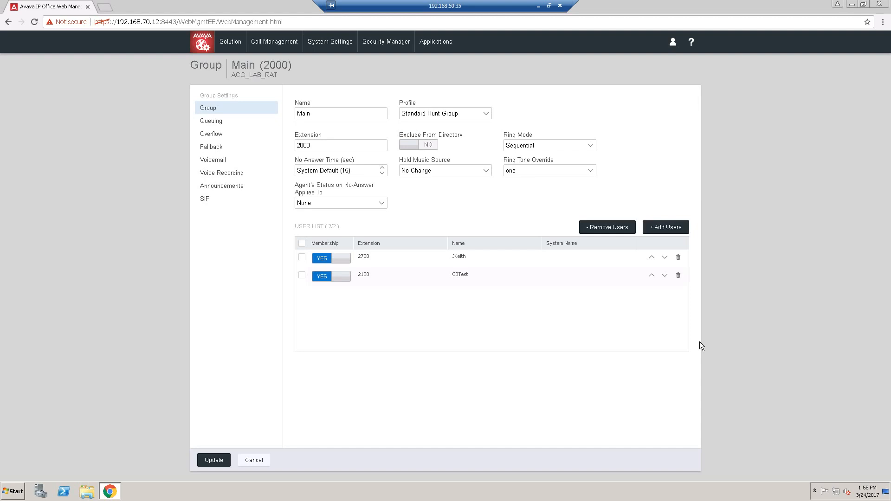
mouse_move(590, 318)
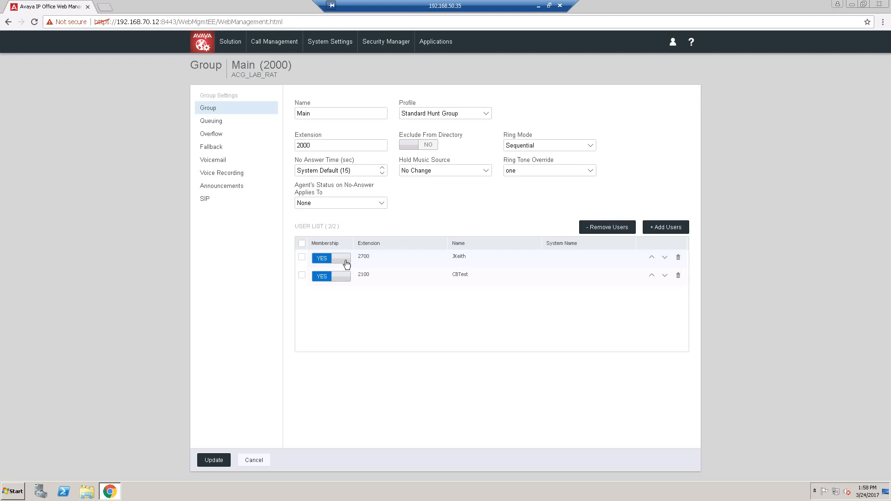
click(331, 258)
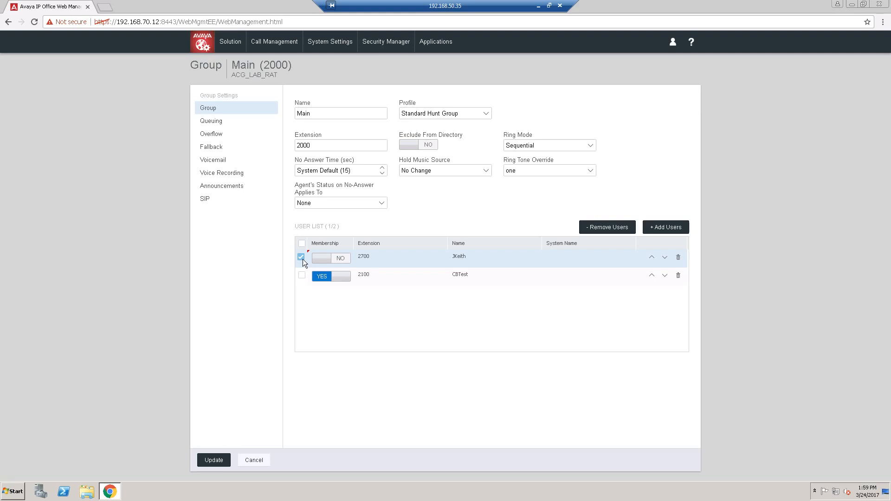
mouse_move(611, 239)
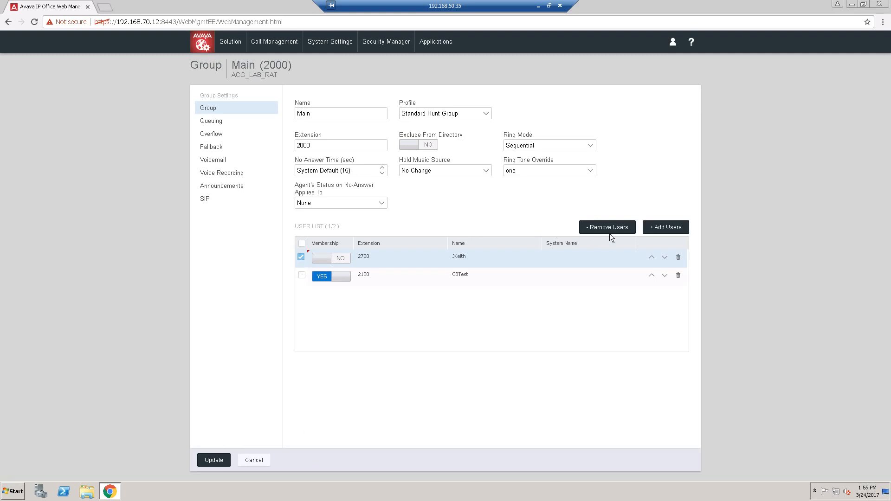
click(607, 227)
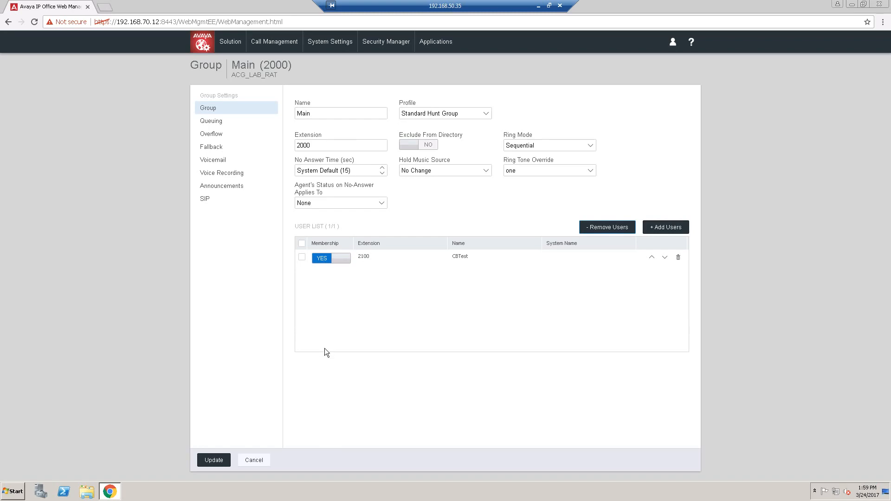
mouse_move(213, 460)
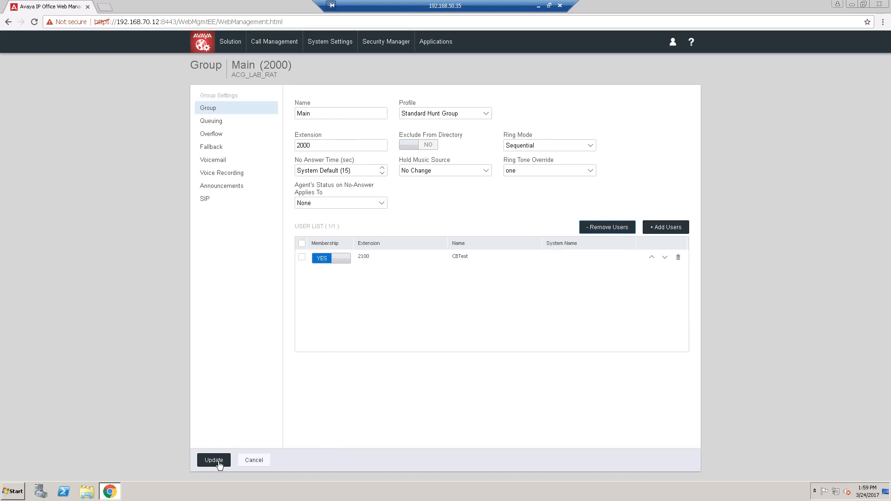